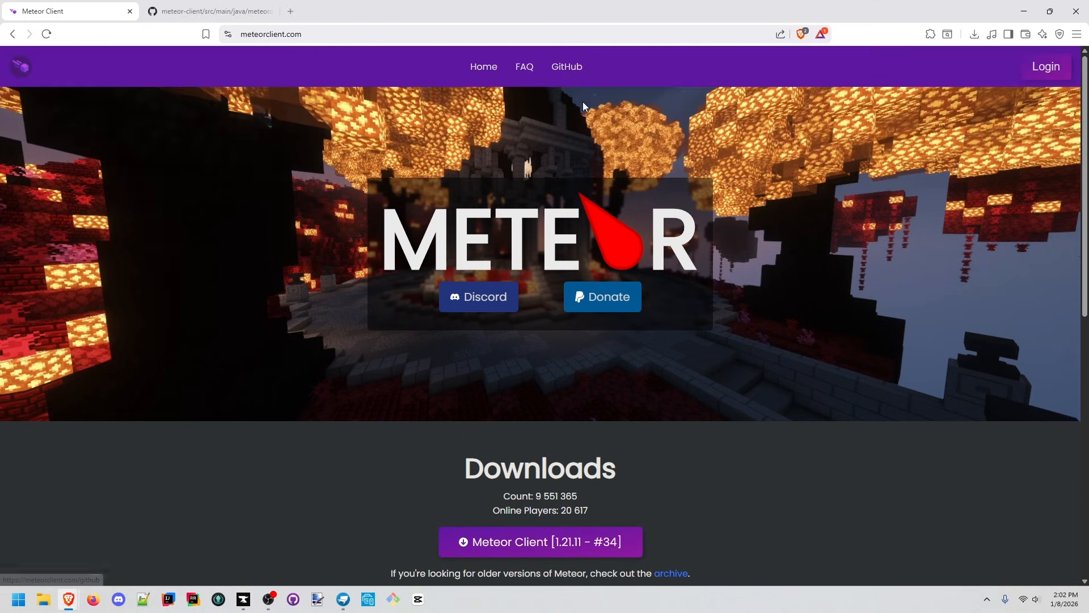
- Switch the entrypoint to ClientModInitializer and rename the 'main' entrypoint key to 'client'
click(208, 12)
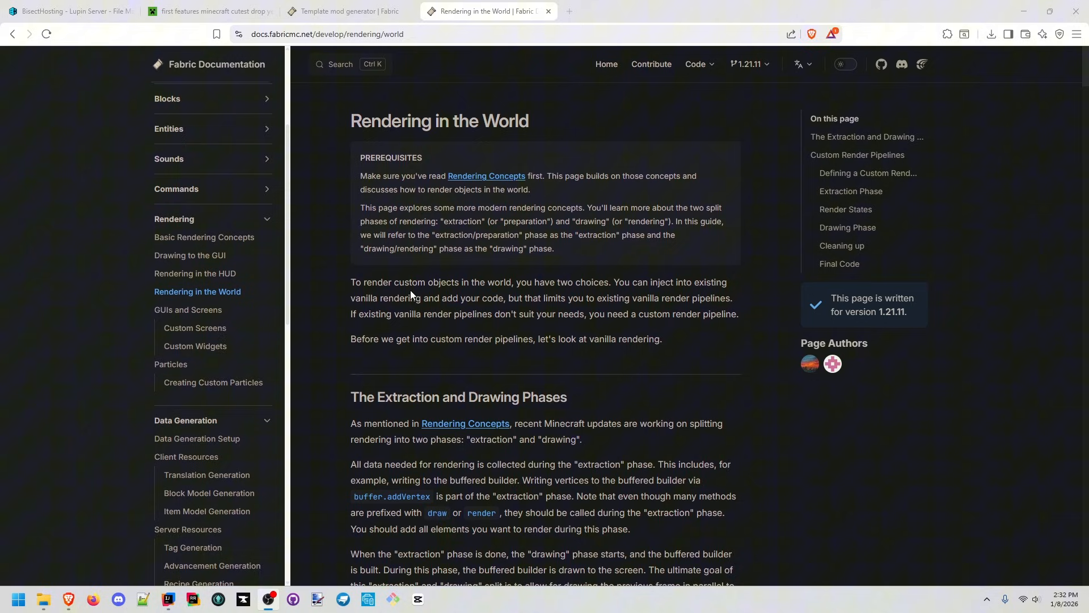
scroll(down, 3)
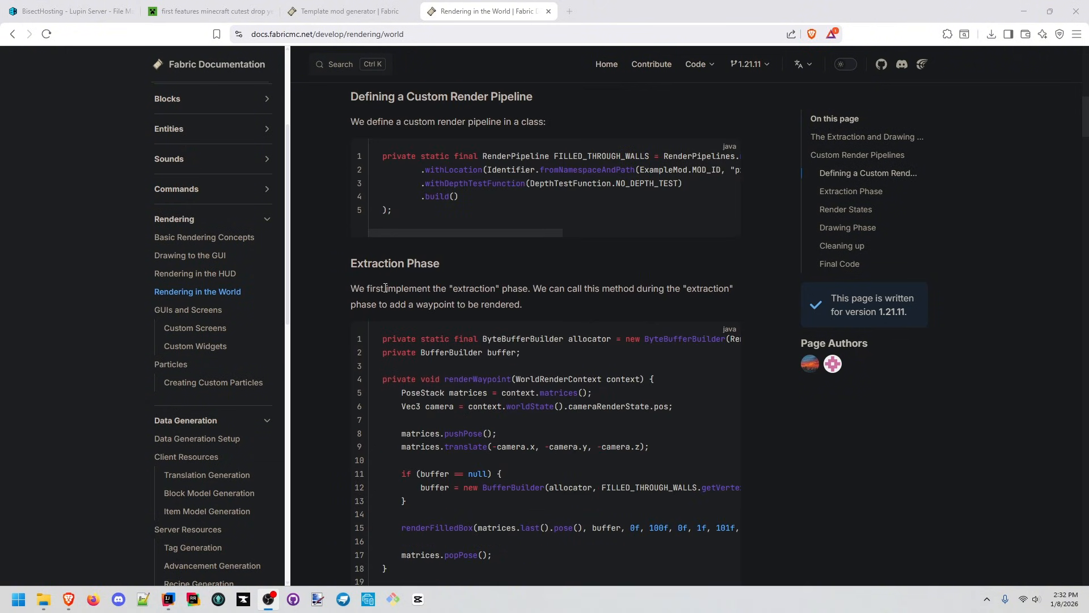
scroll(down, 3)
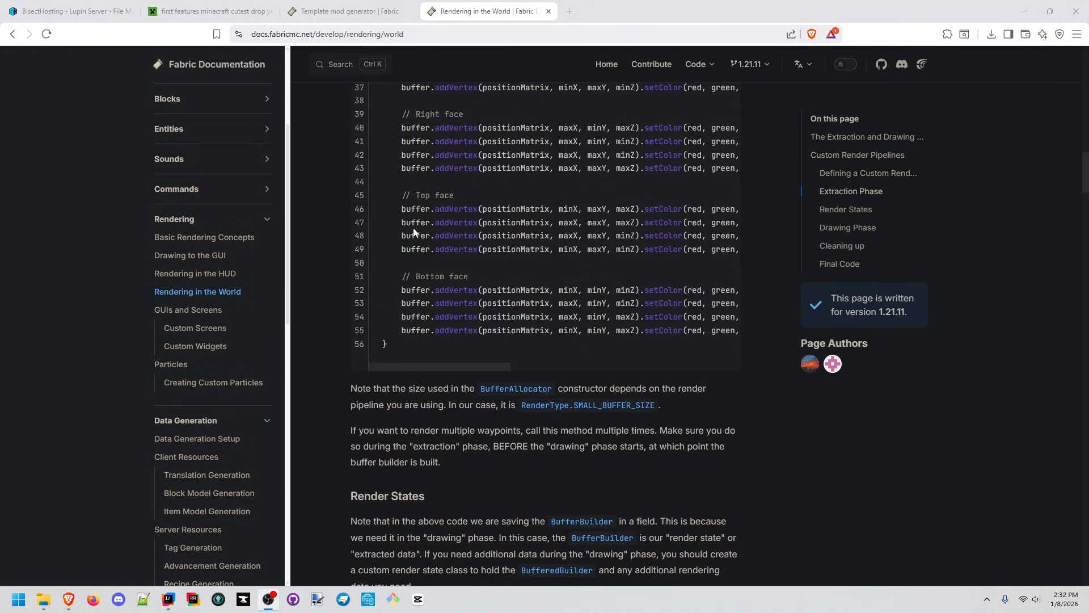
scroll(down, 3)
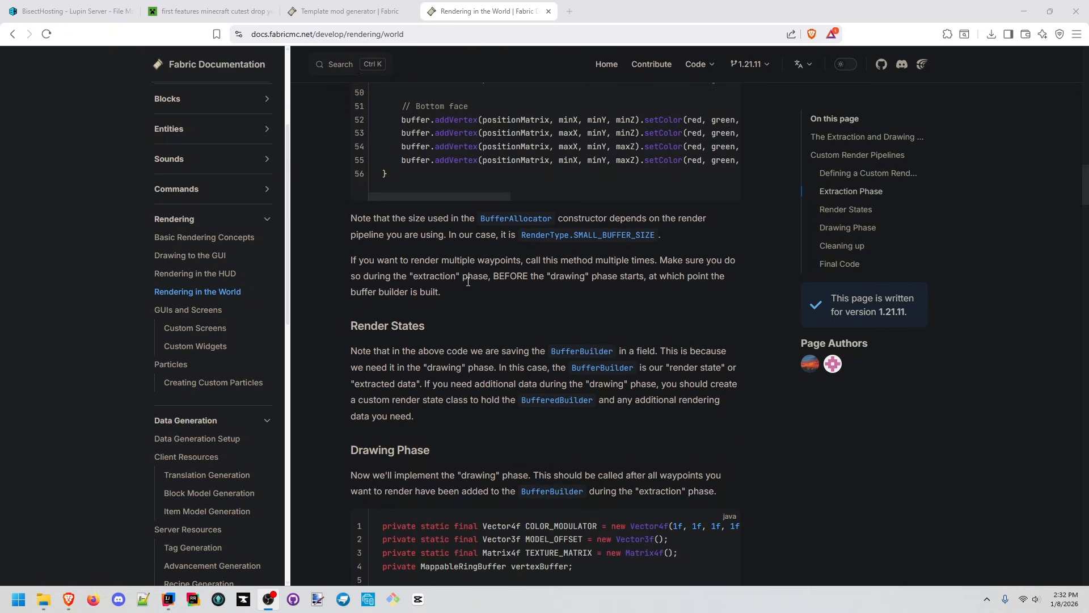
click(241, 604)
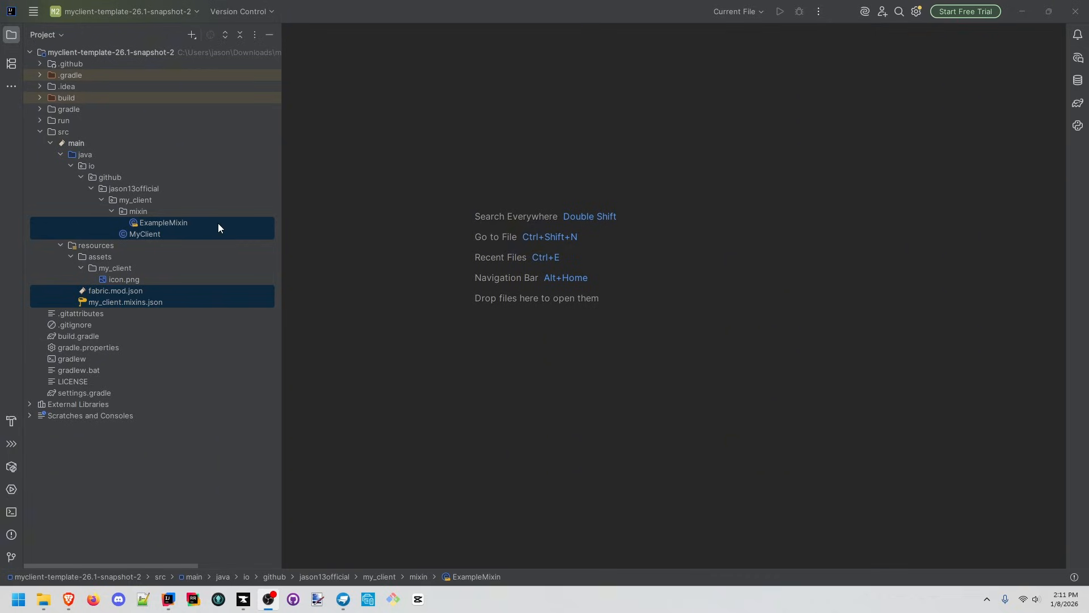
mouse_move(171, 300)
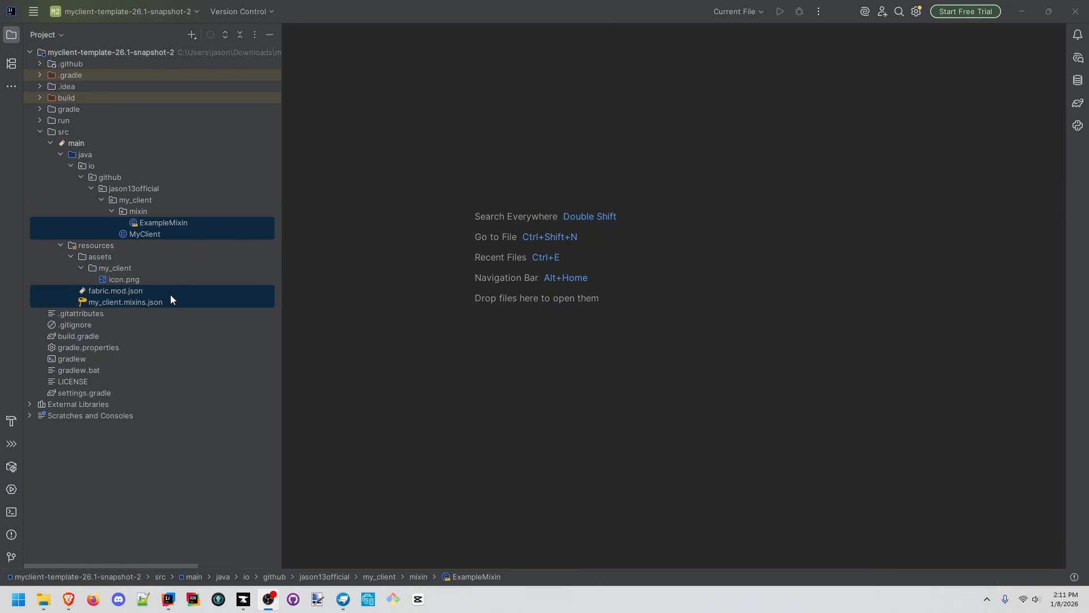
double_click(145, 233)
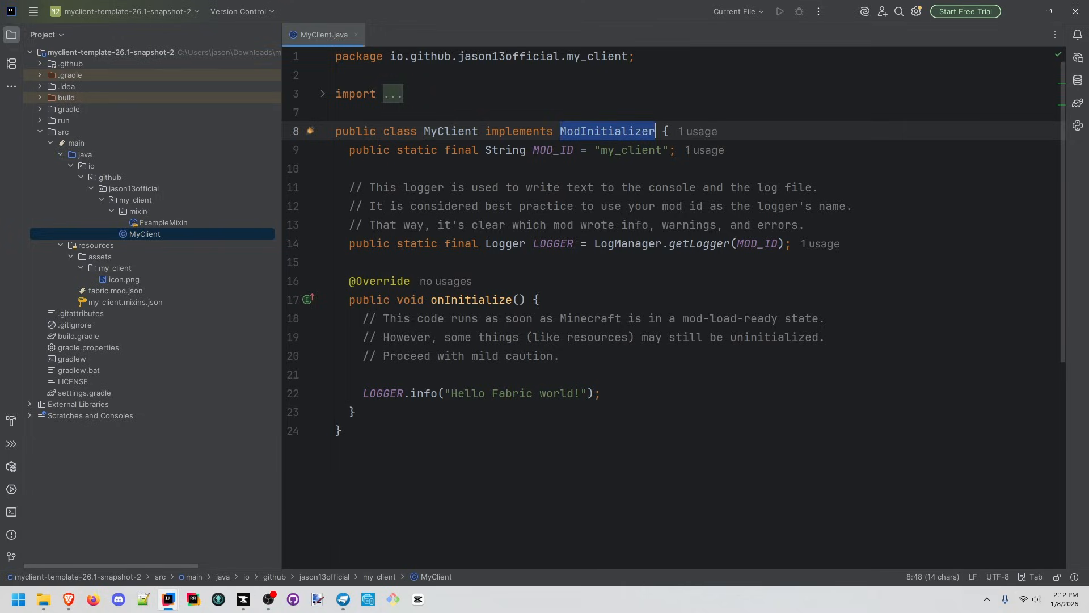
text(ClientModInitializer)
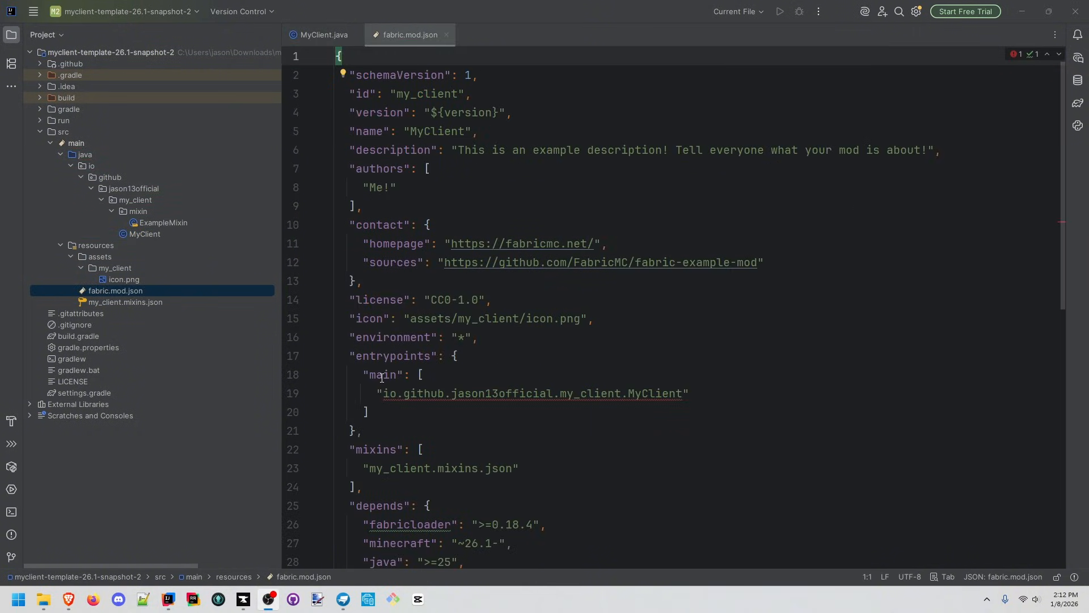
double_click(383, 374)
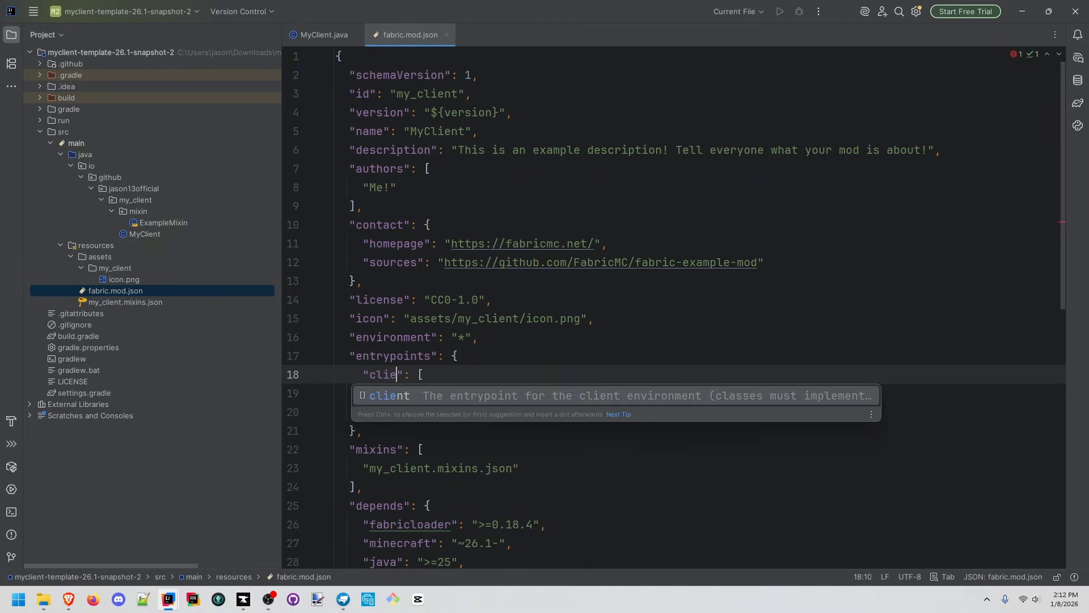
- Retarget ExampleMixin to Minecraft's <init> constructor and rename the mixins key to 'client'
click(163, 223)
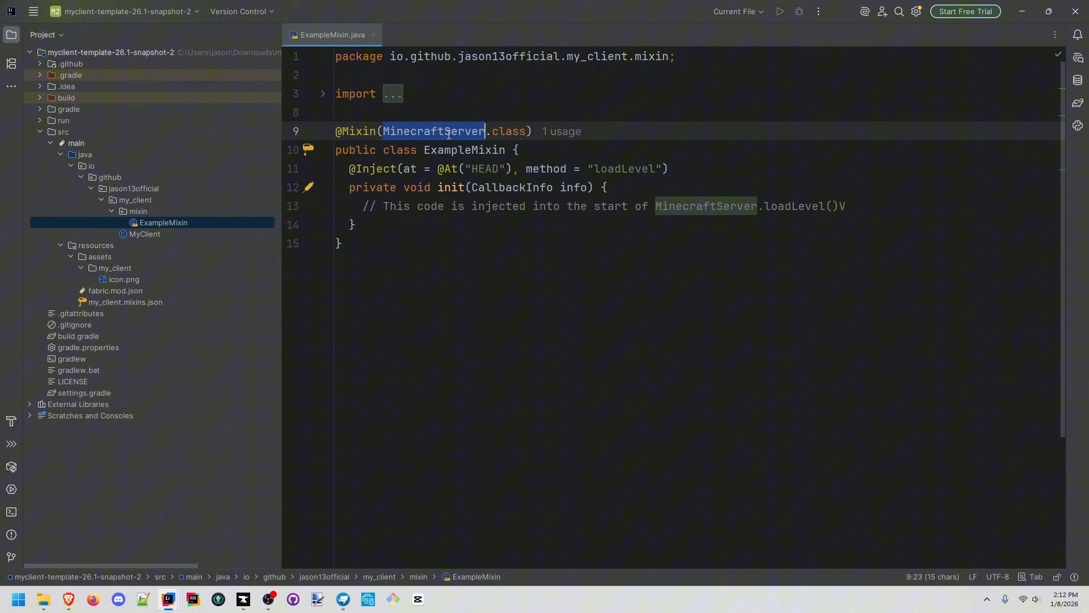
key(Backspace)
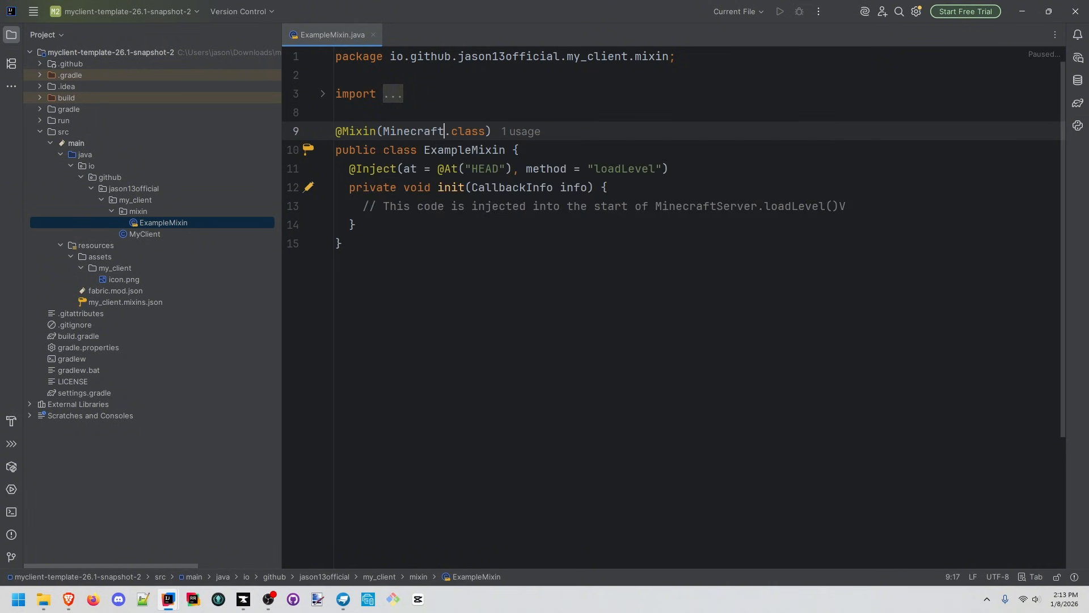
text(ini)
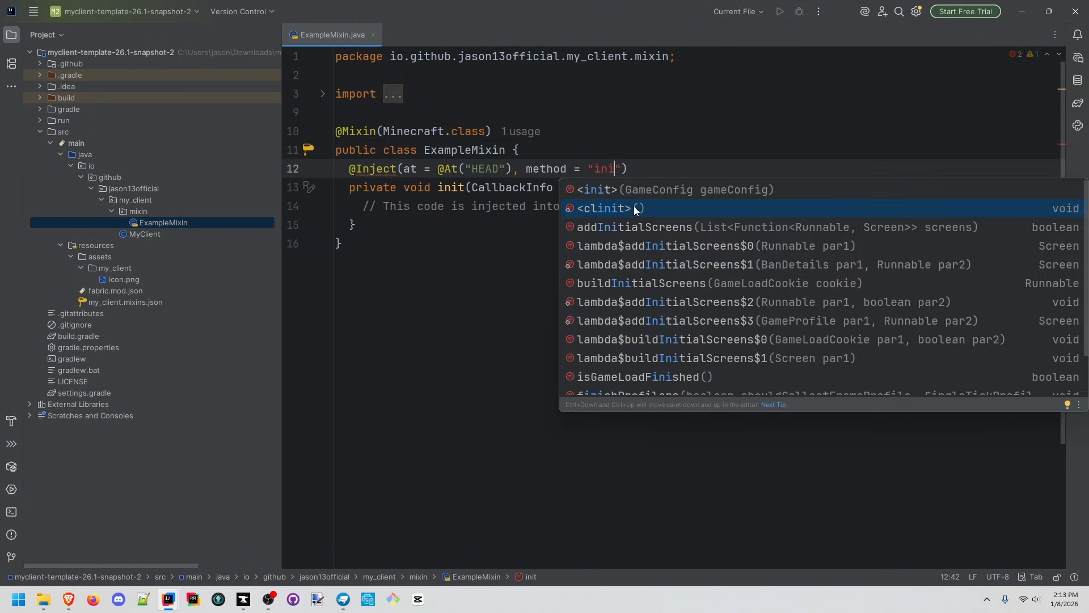
click(607, 208)
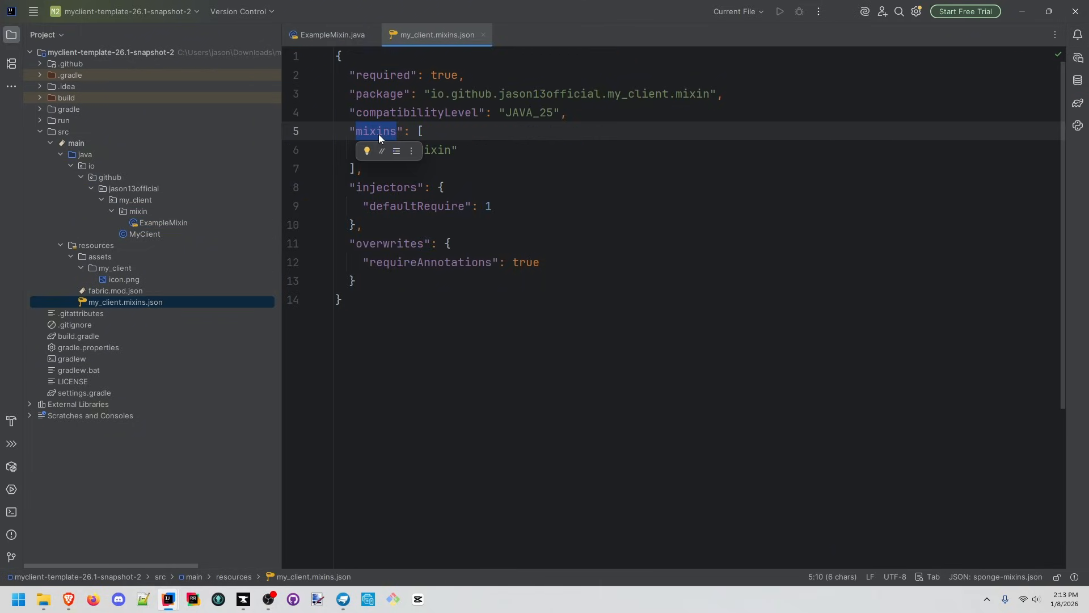
double_click(771, 117)
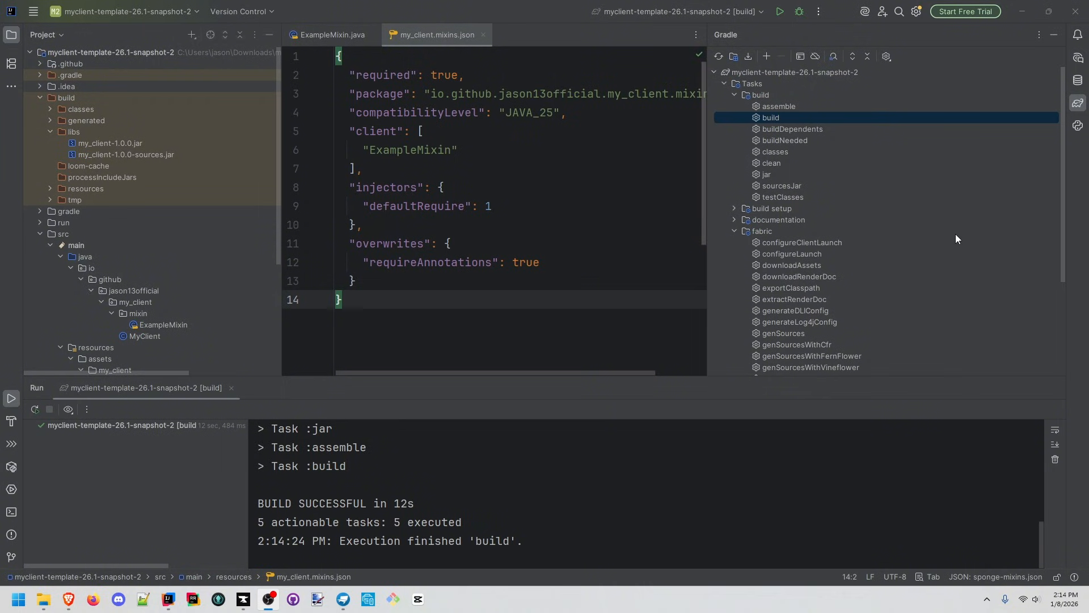
scroll(down, 3)
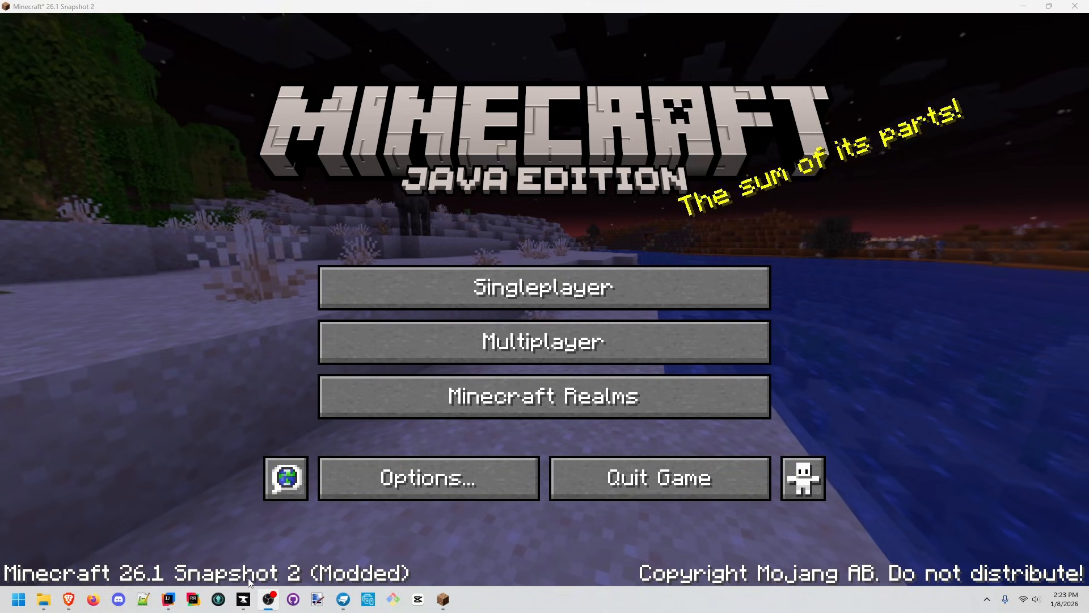
mouse_move(695, 360)
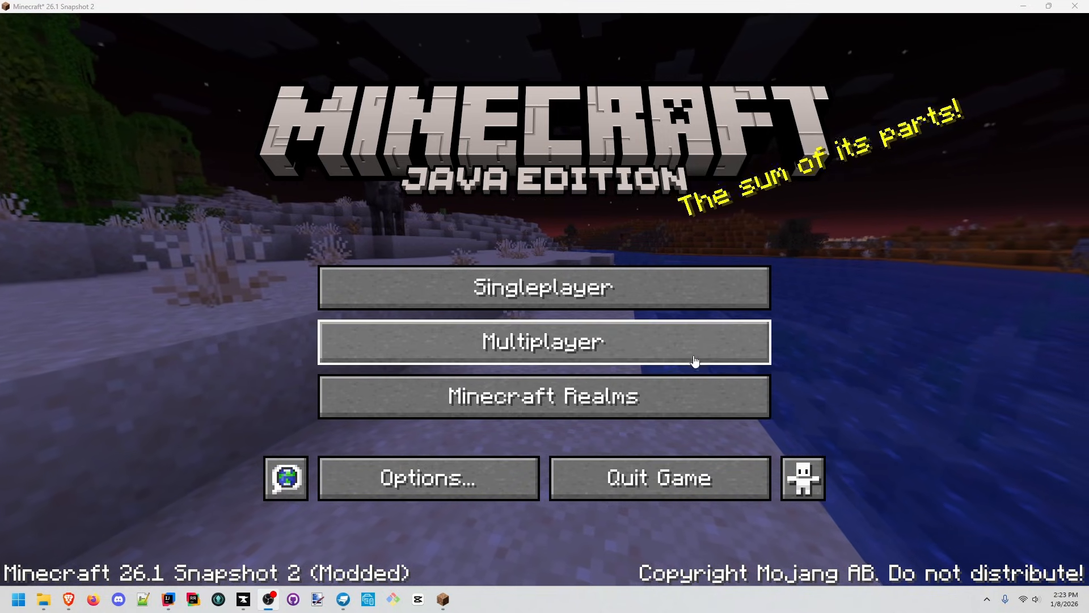
click(544, 341)
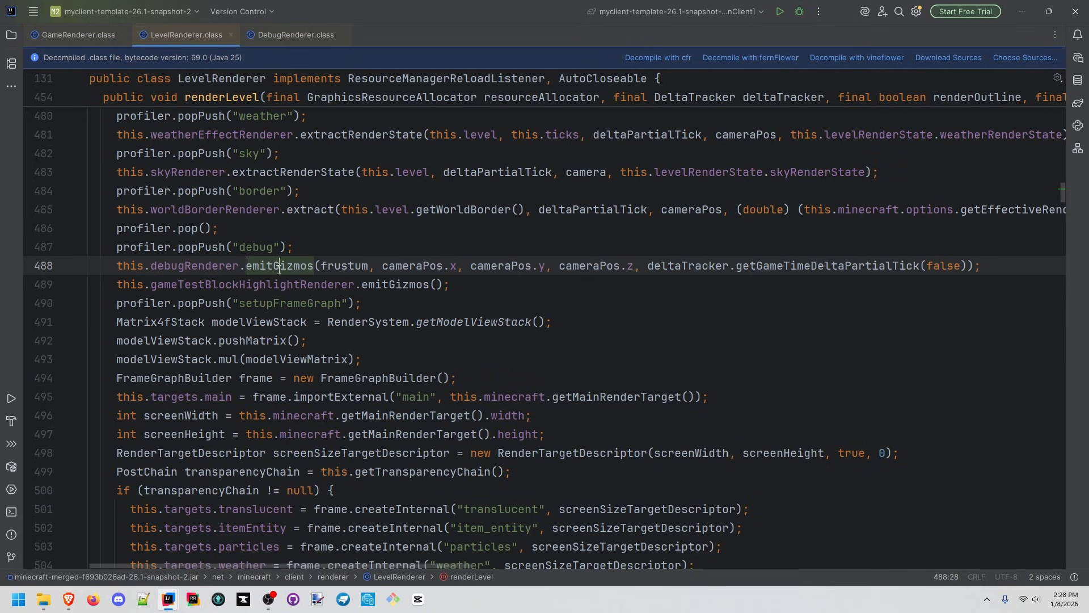
- Navigate from the debug renderer's emitGizmos into GameTestBlockHighlightRenderer and the Gizmos.cuboid overloads
click(294, 35)
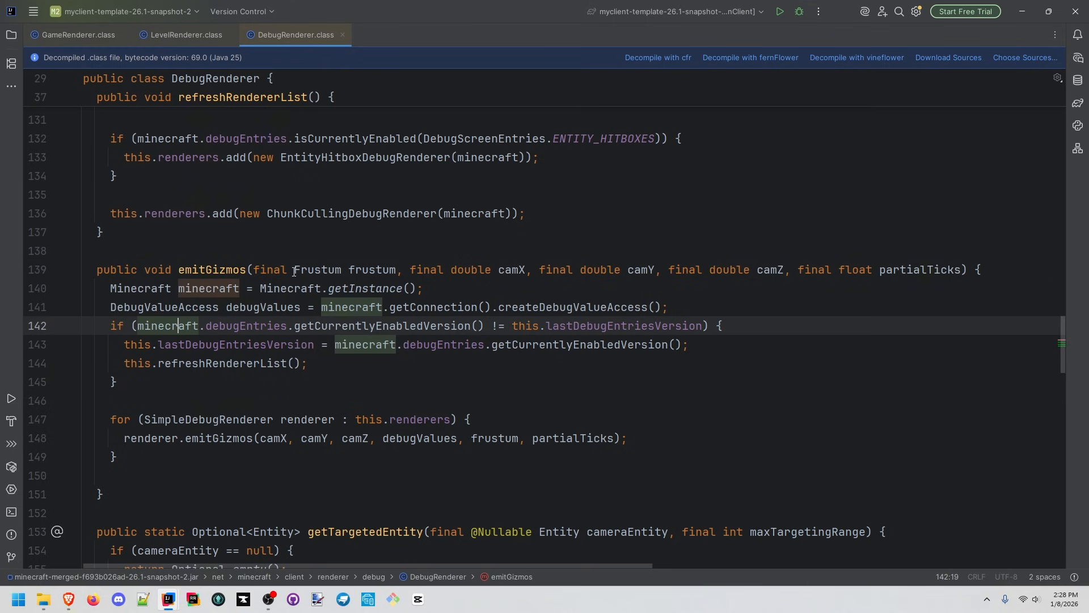
click(182, 34)
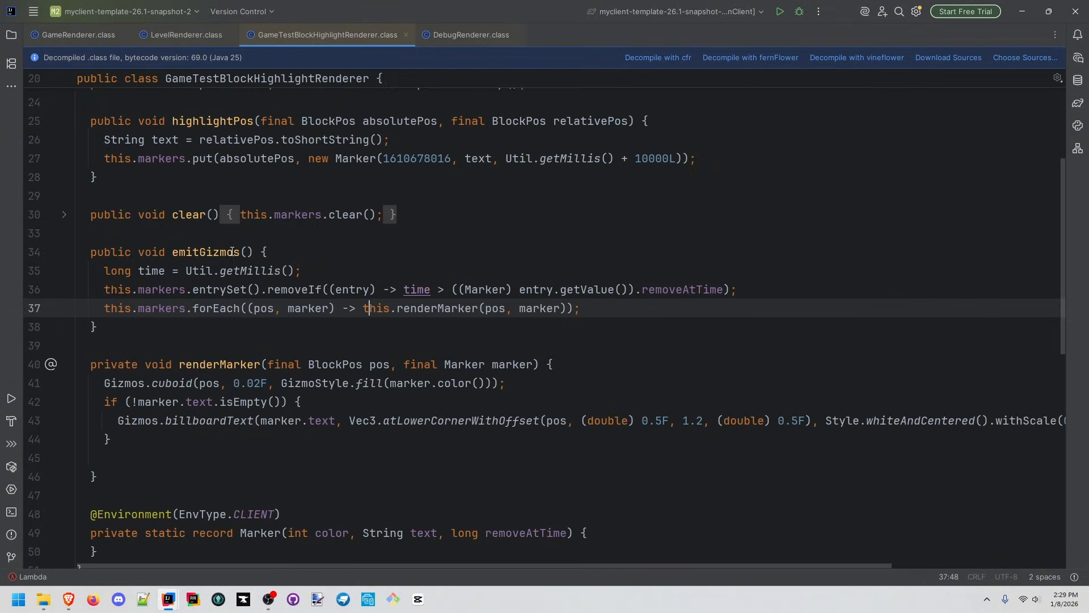
click(64, 214)
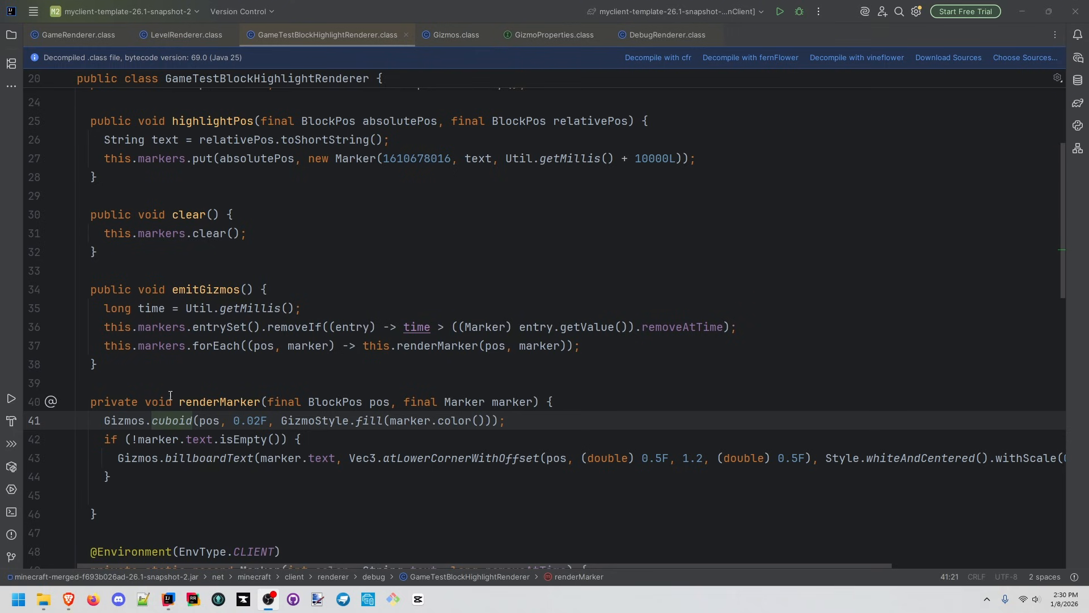
click(452, 34)
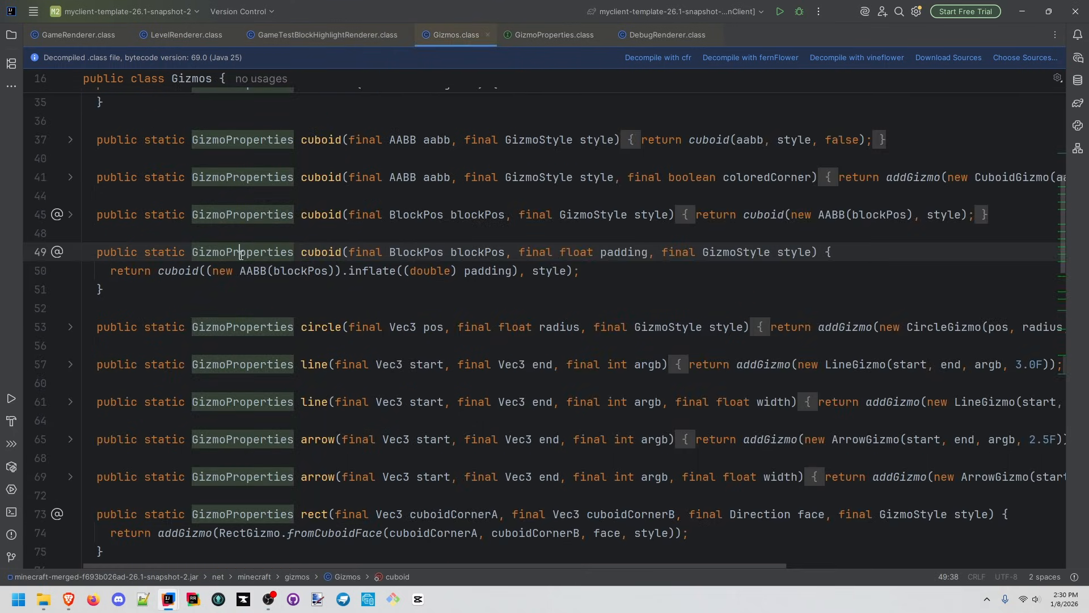
click(551, 35)
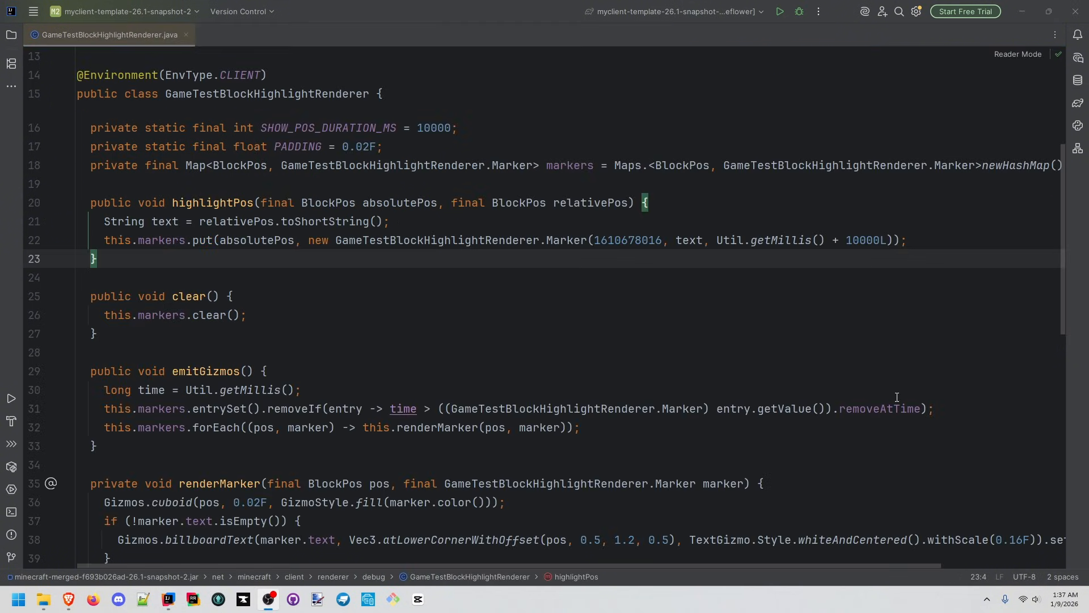
mouse_move(554, 241)
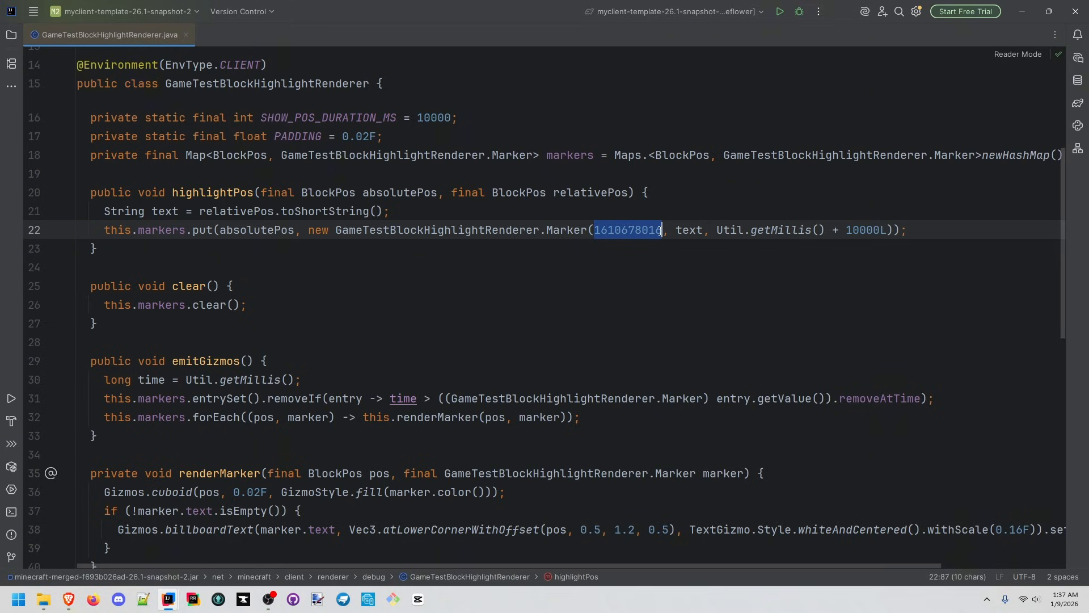
click(323, 211)
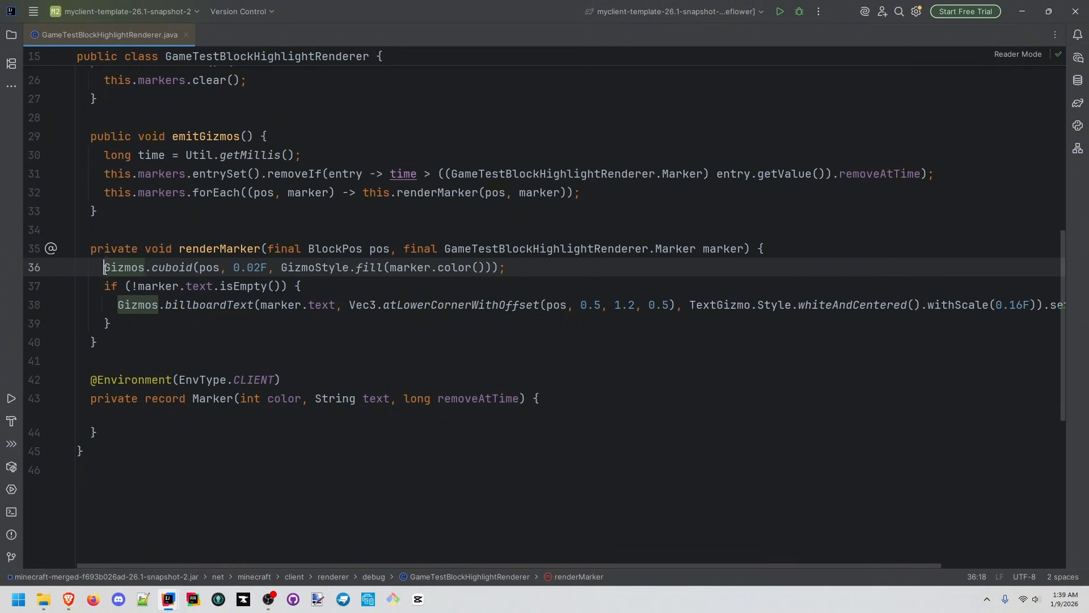
click(184, 304)
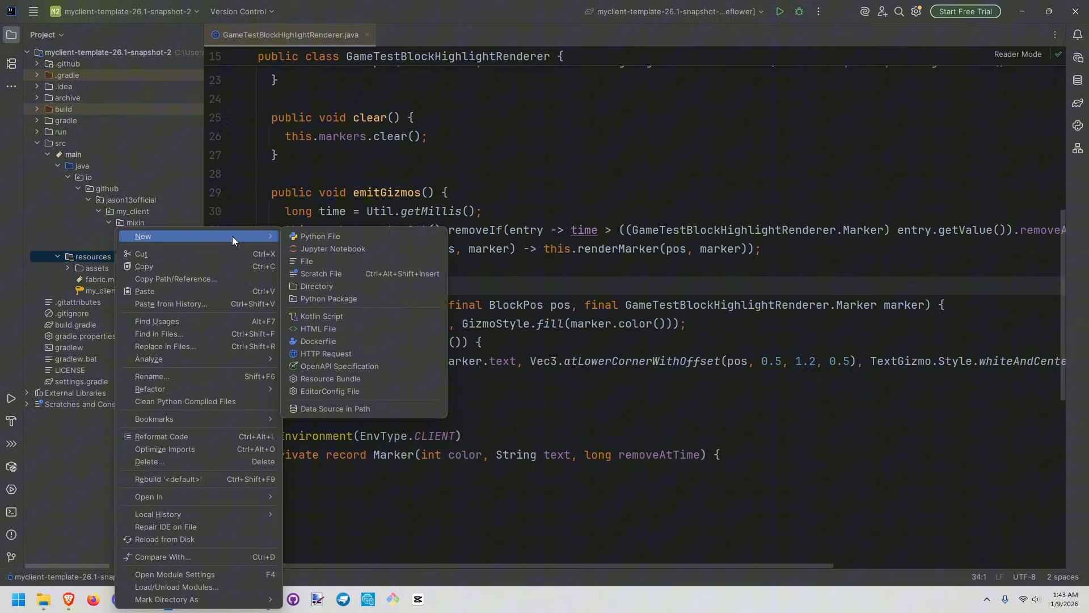
- Create my_client.accesswidener in resources with the header 'accessWidener v1 official'
click(305, 261)
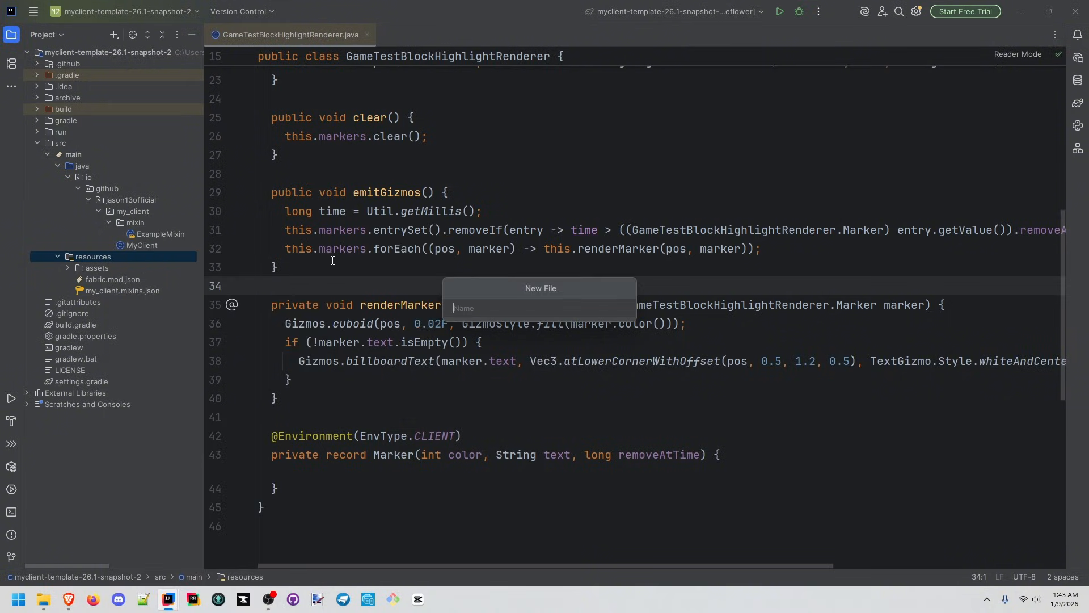
text(my_client.ac)
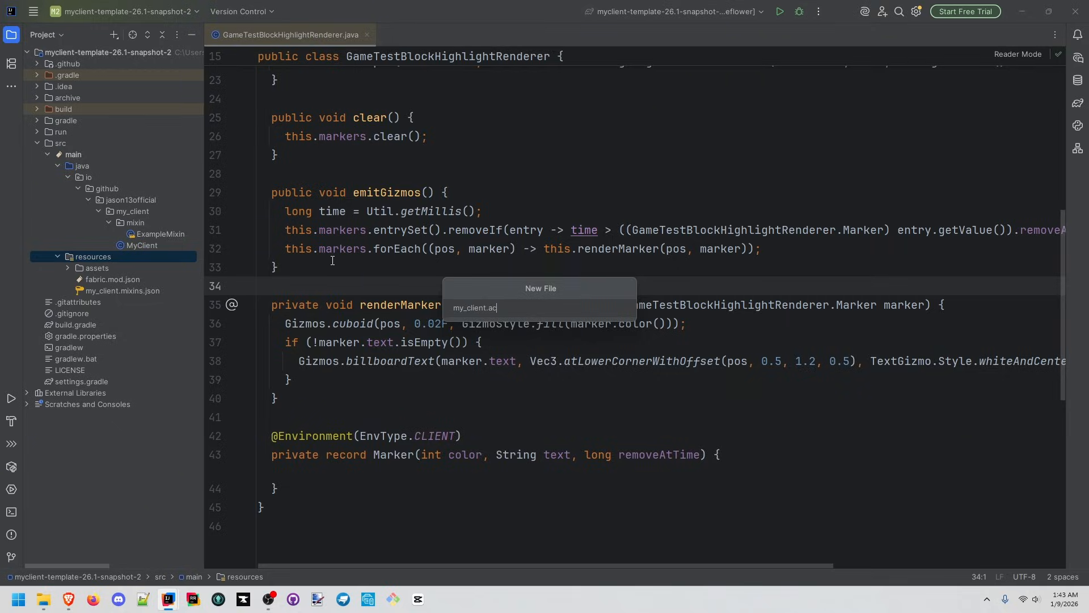
key(Enter)
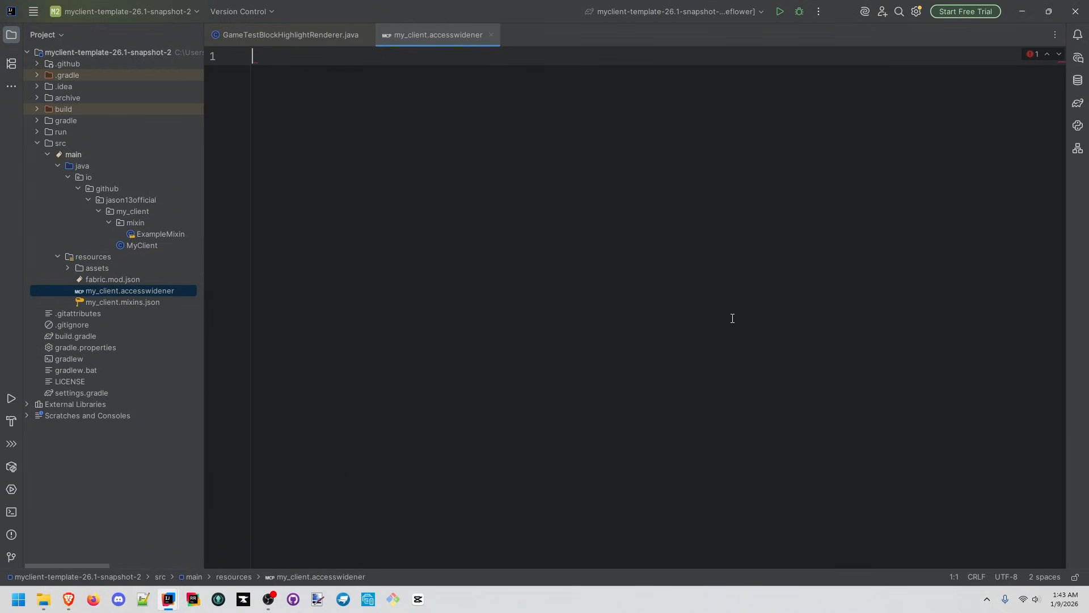
text(accessWi)
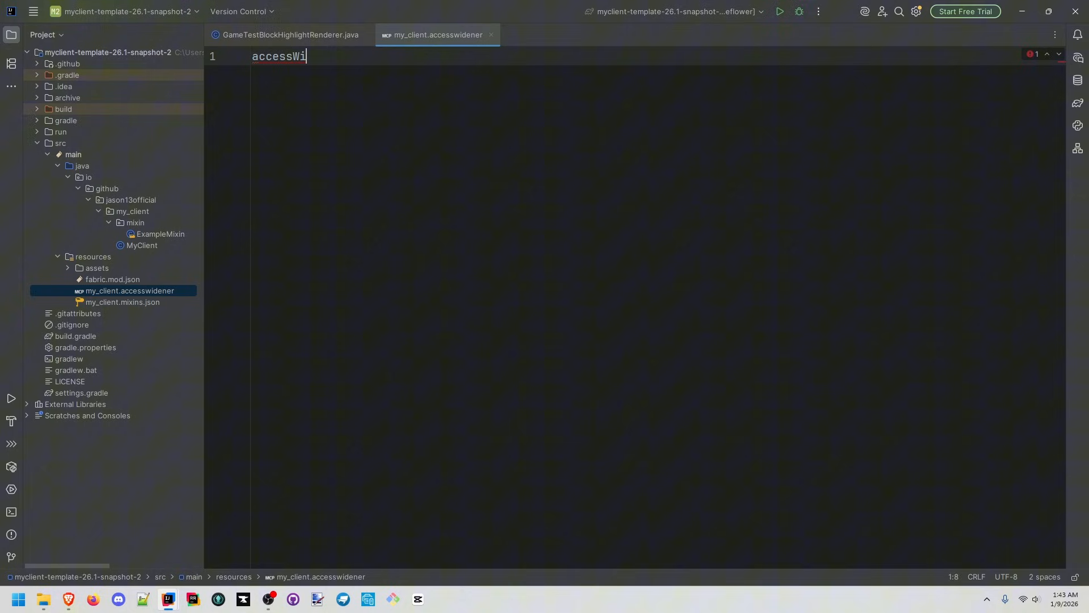
text(dener v1)
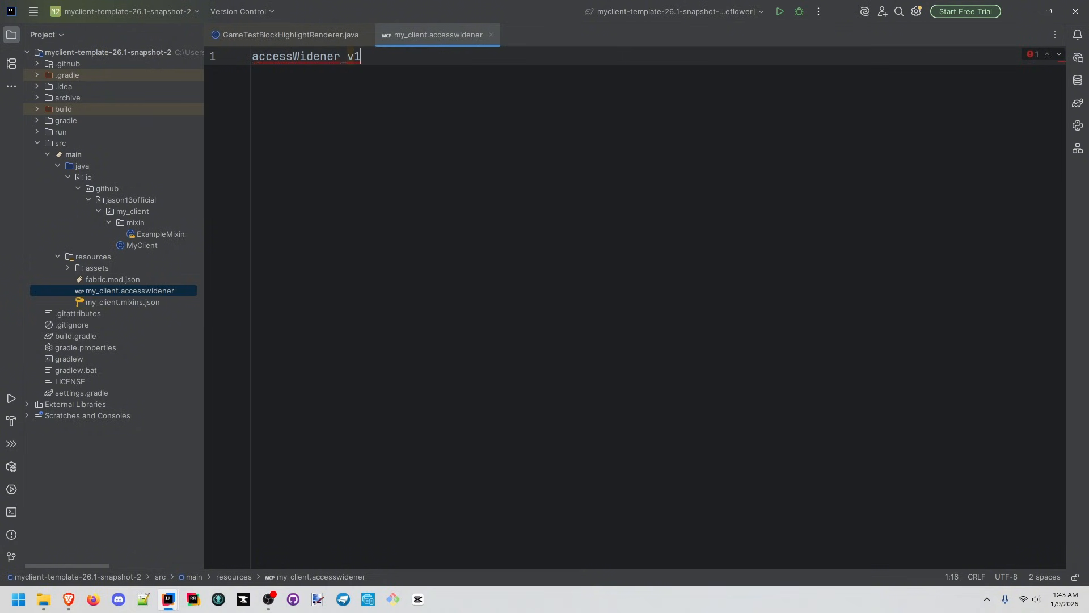
text(official)
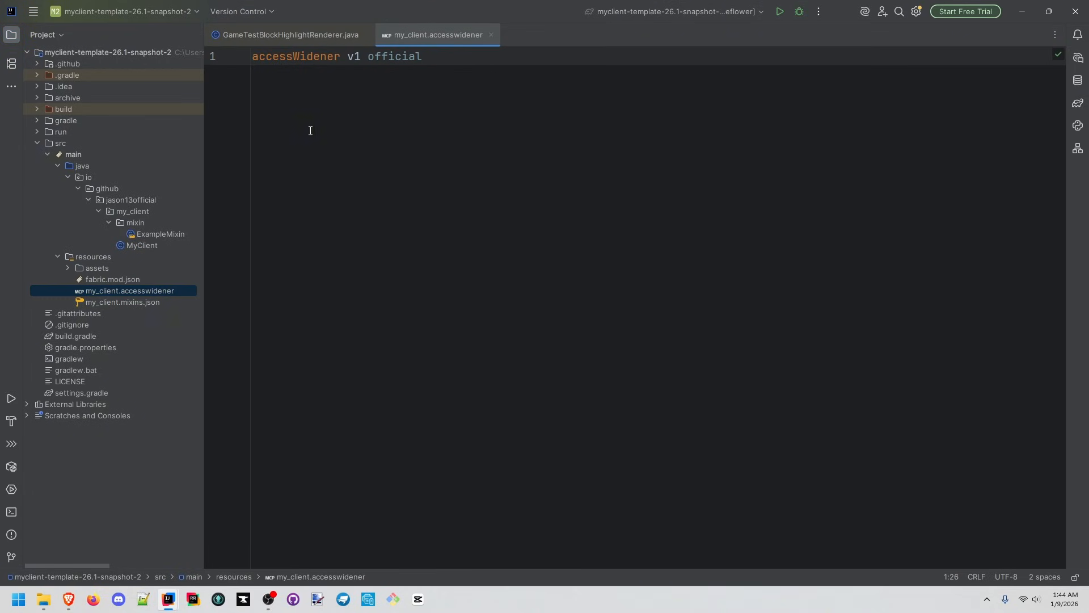
- Copy an AW Entry for the Marker record into the widener, then move to build.gradle
click(289, 34)
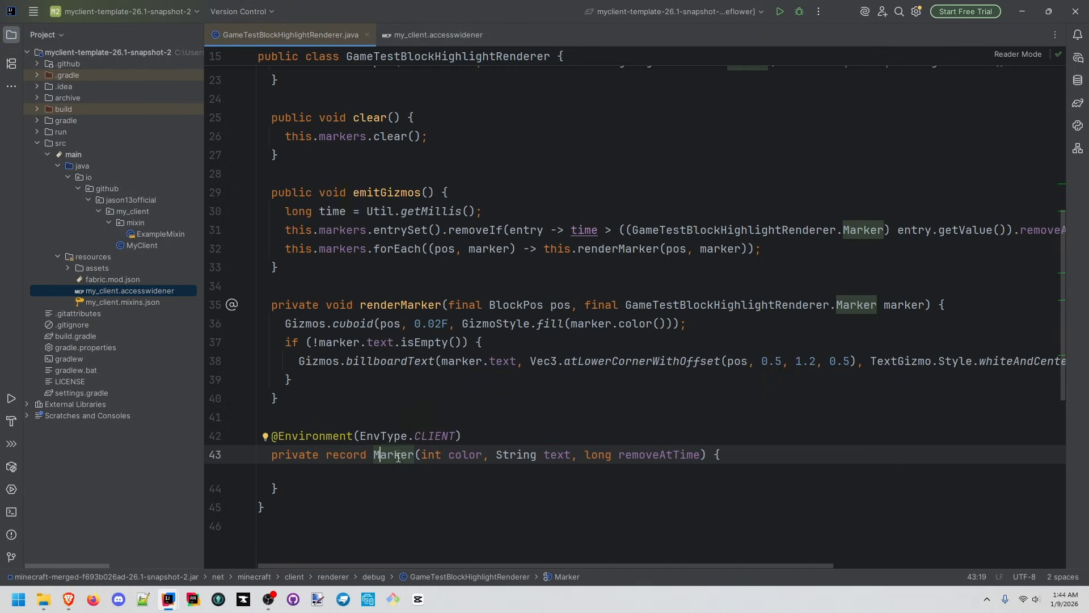
right_click(396, 455)
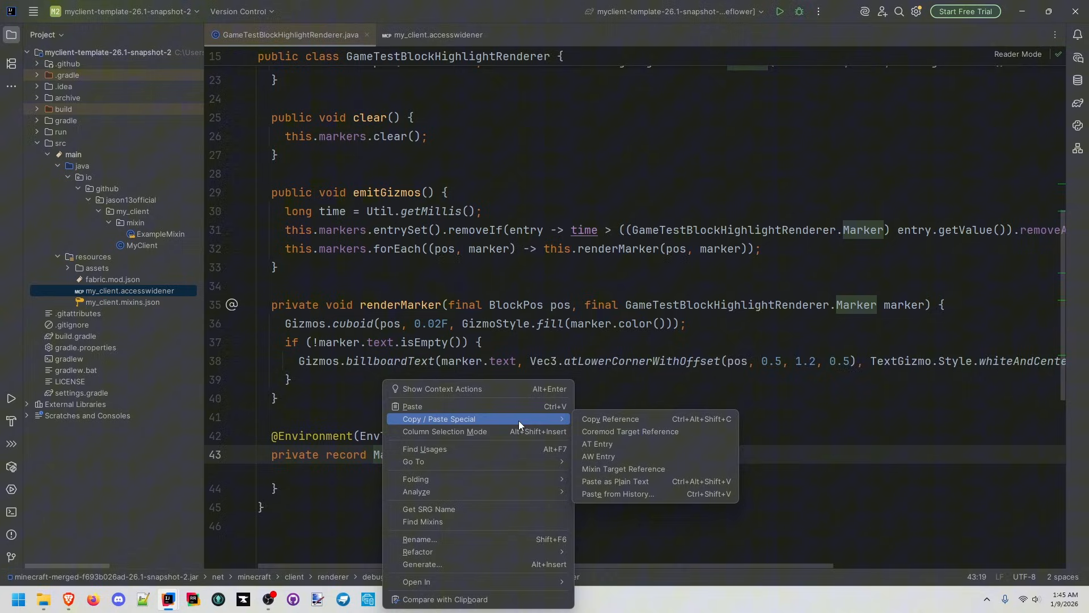
mouse_move(620, 459)
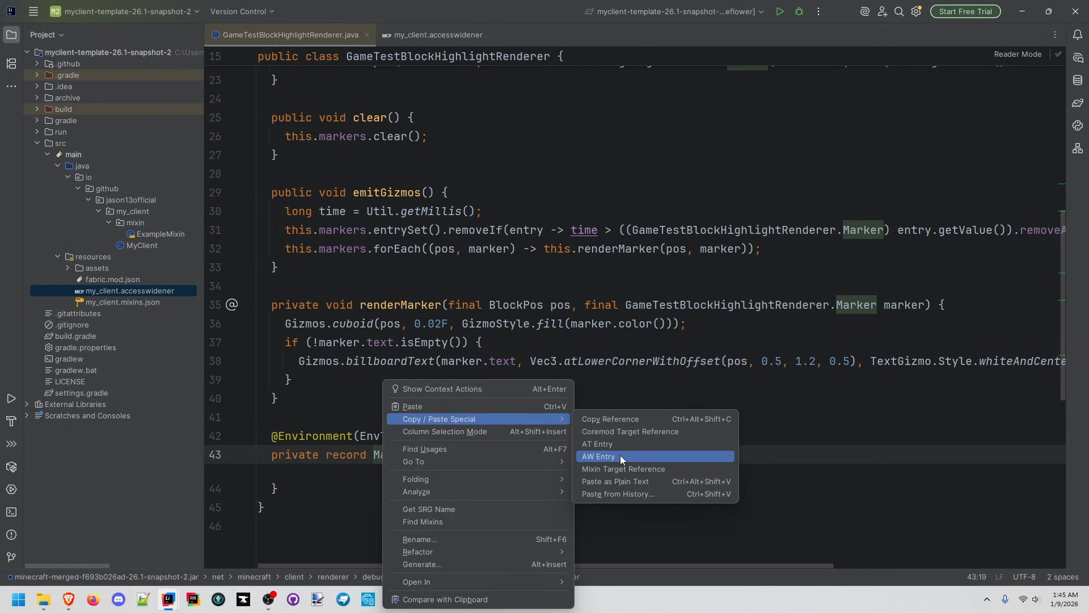
mouse_move(614, 462)
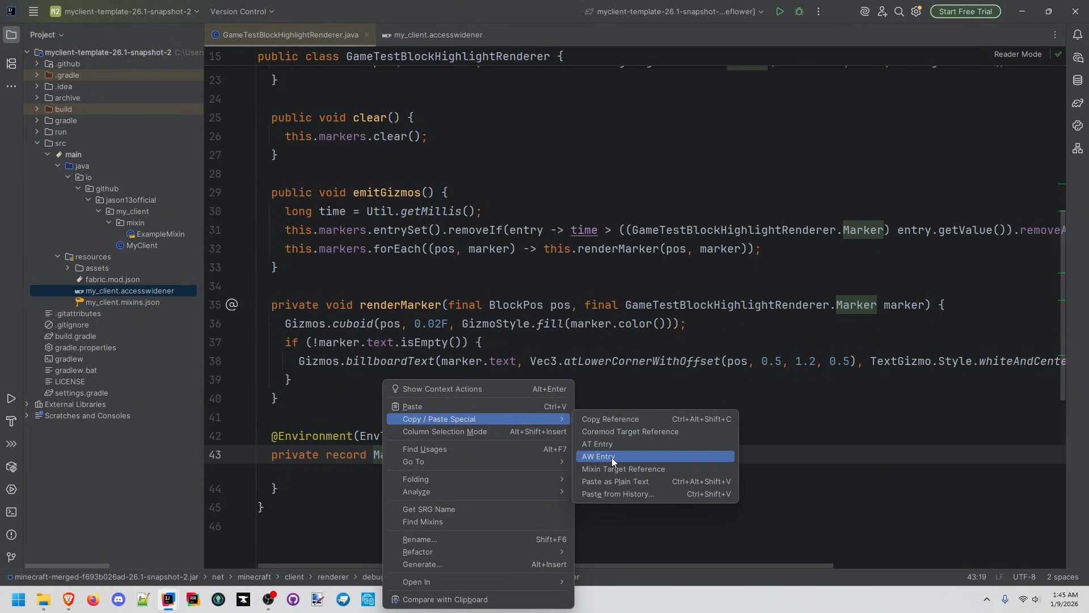
click(598, 457)
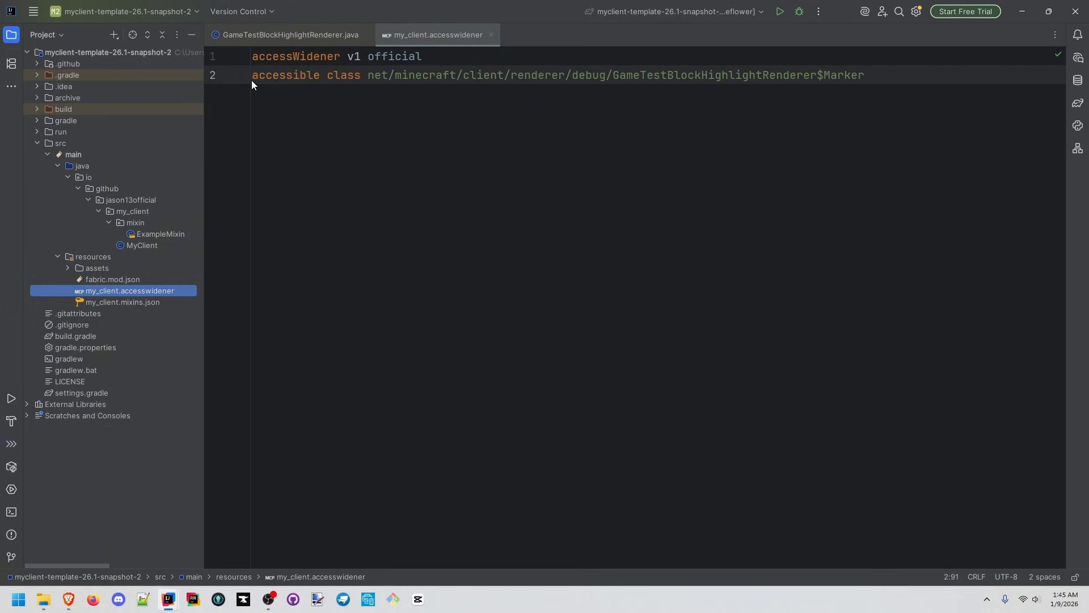
mouse_move(111, 338)
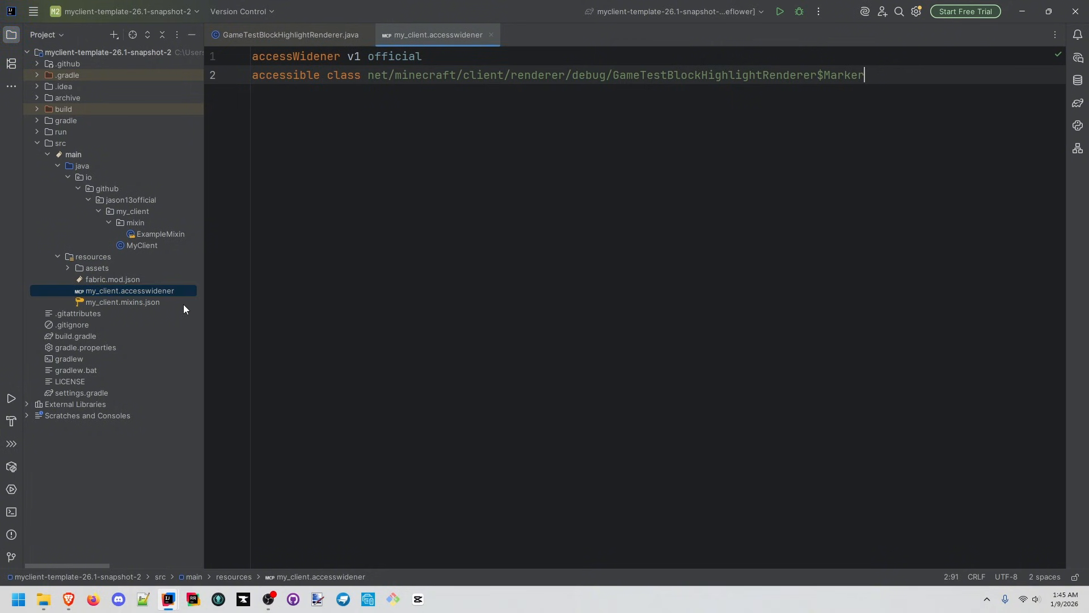
double_click(75, 335)
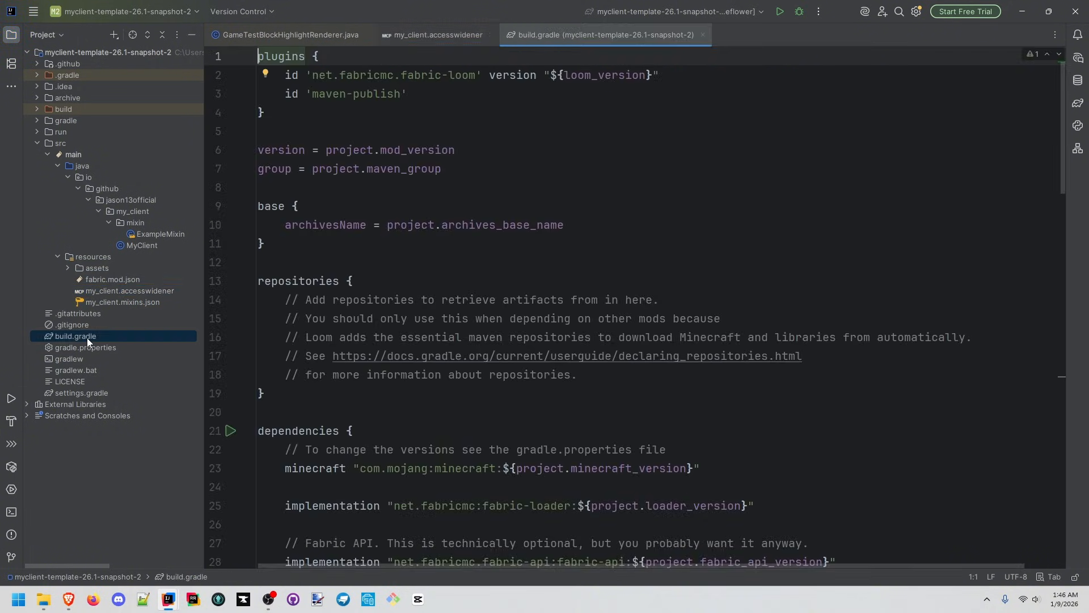
- Add a loom block with accessWidenerPath.set(file(...)) to build.gradle
scroll(down, 3)
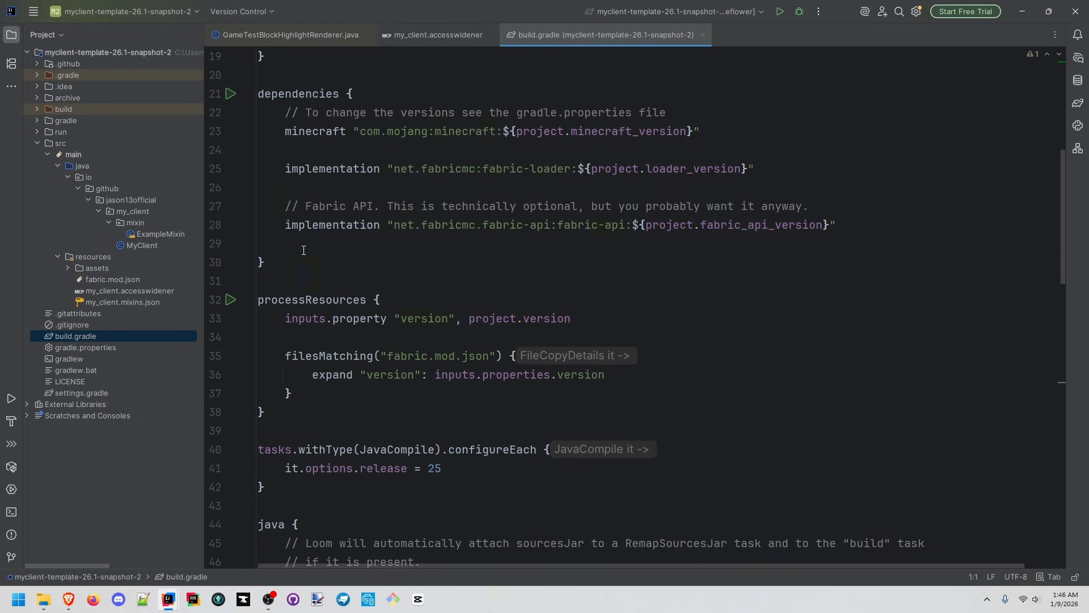
text(loom {})
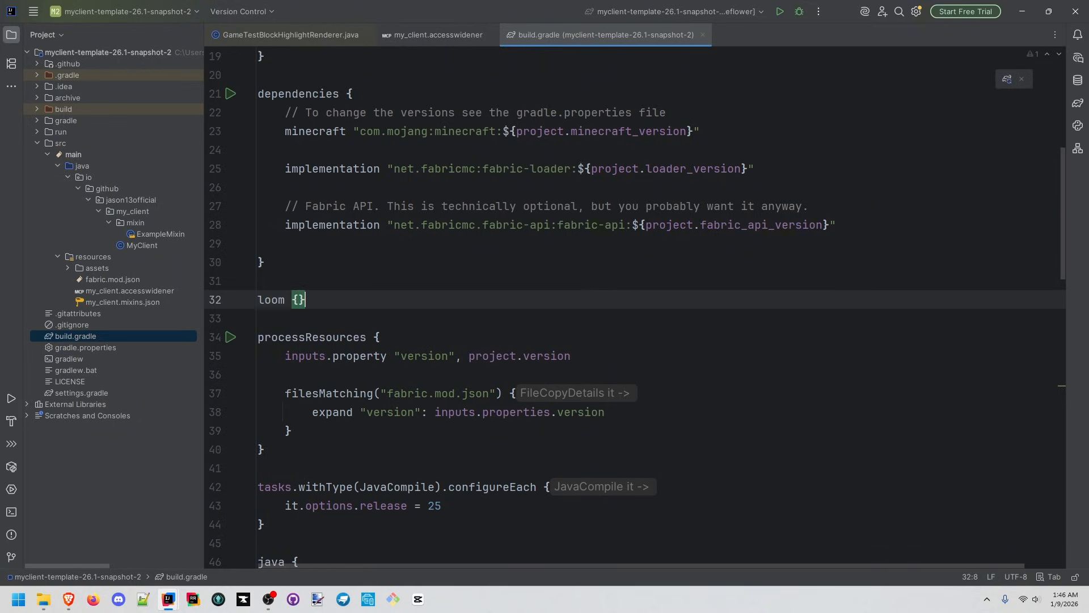
text(accessWide)
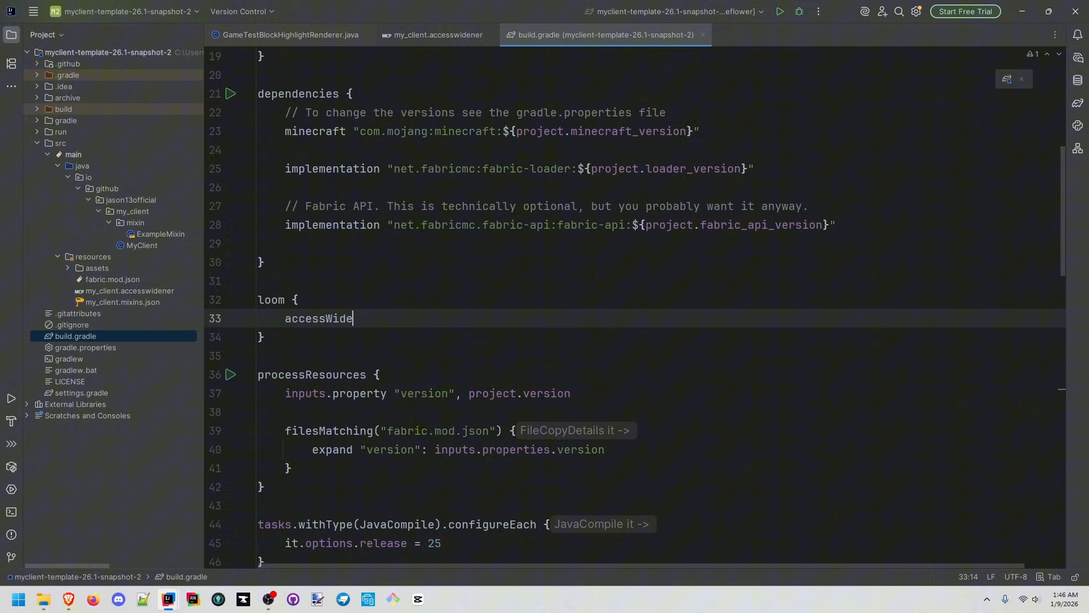
text(nerPath.)
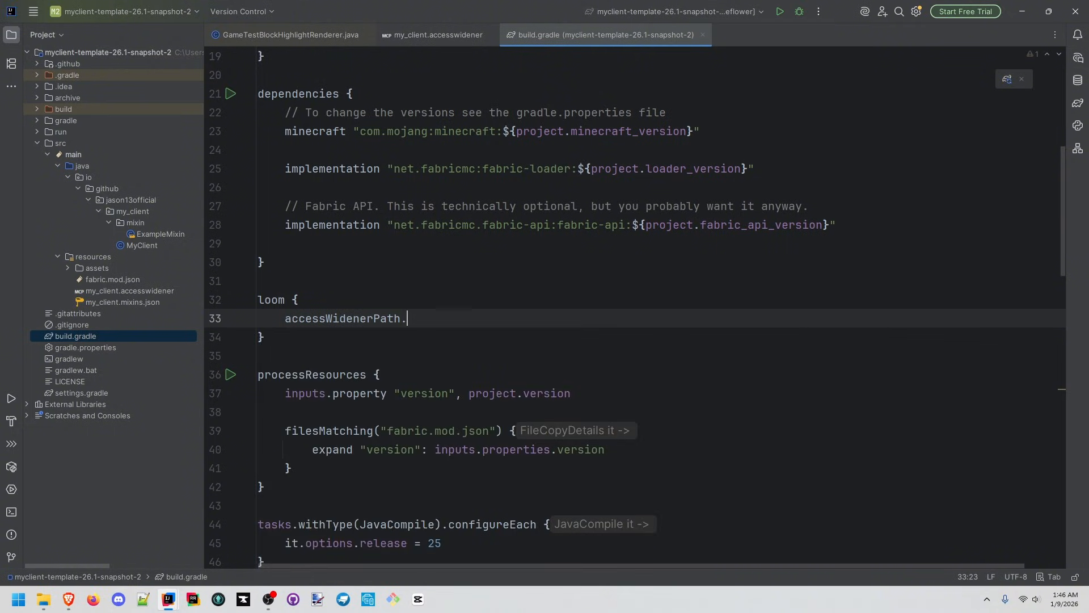
text(set(fi)
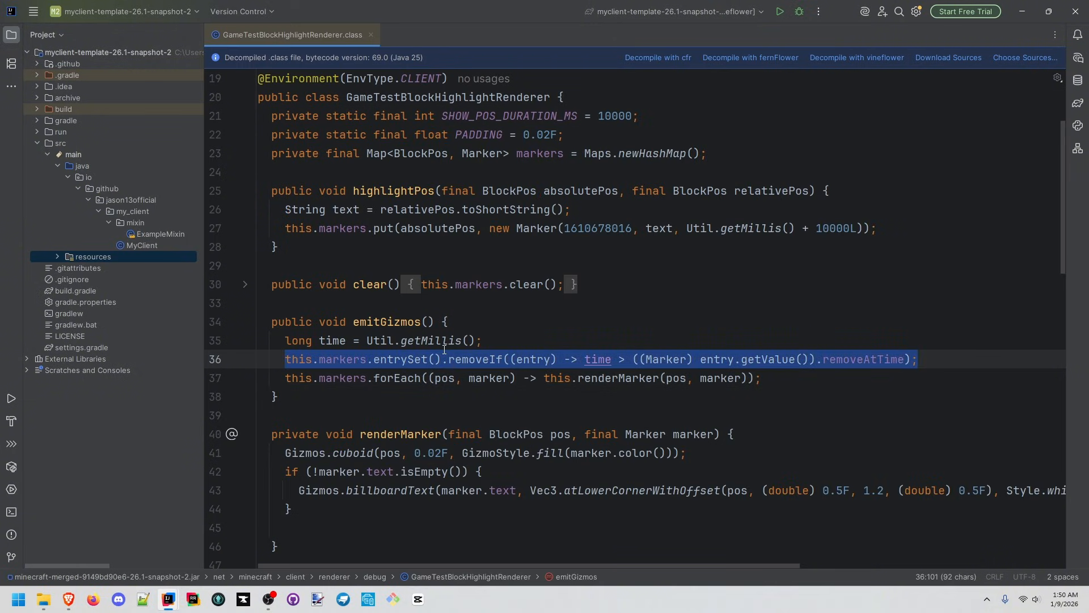
text(GameTestBlockHighlightRendererM)
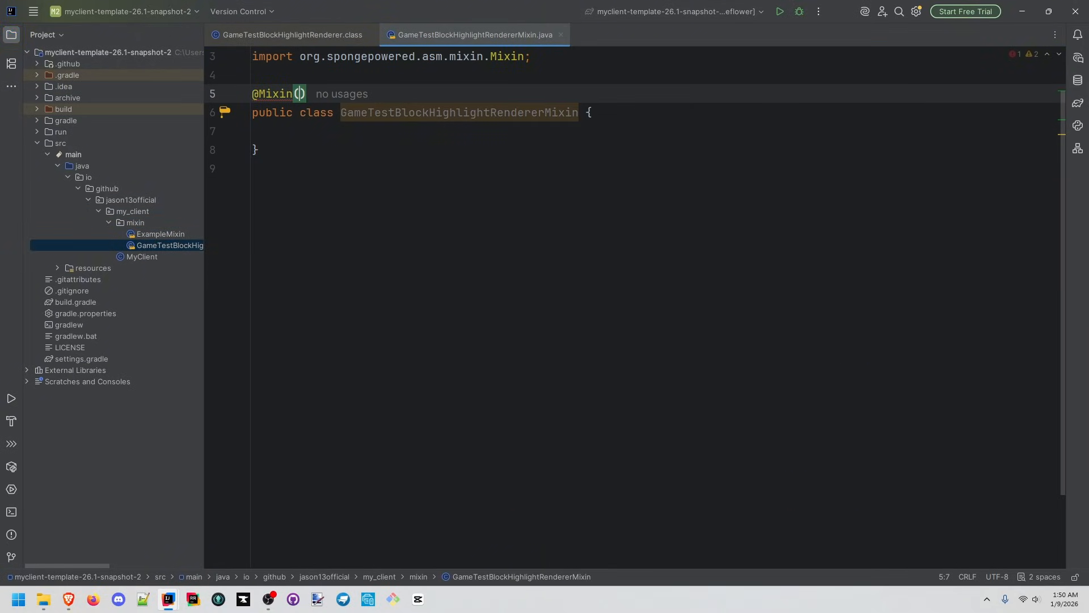
text(GameTestB)
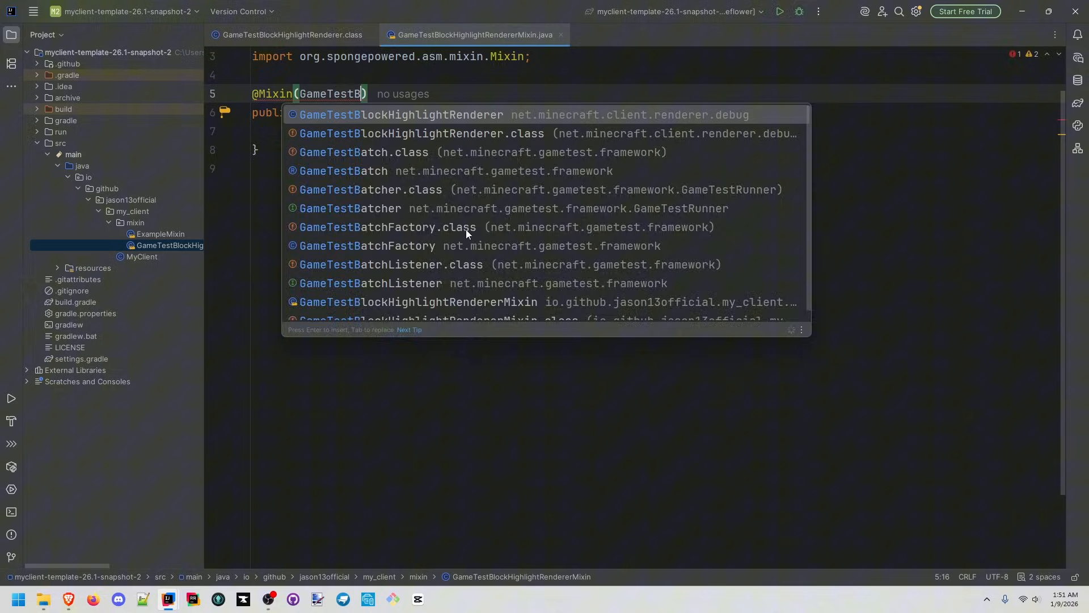
text(lockHighlightRenderer.class)
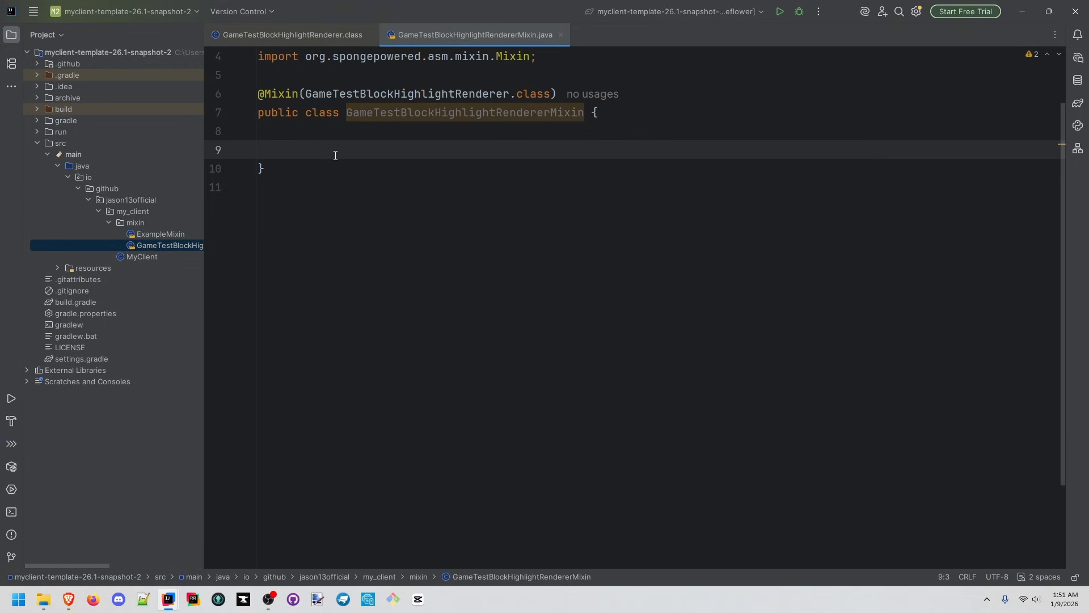
mouse_move(362, 155)
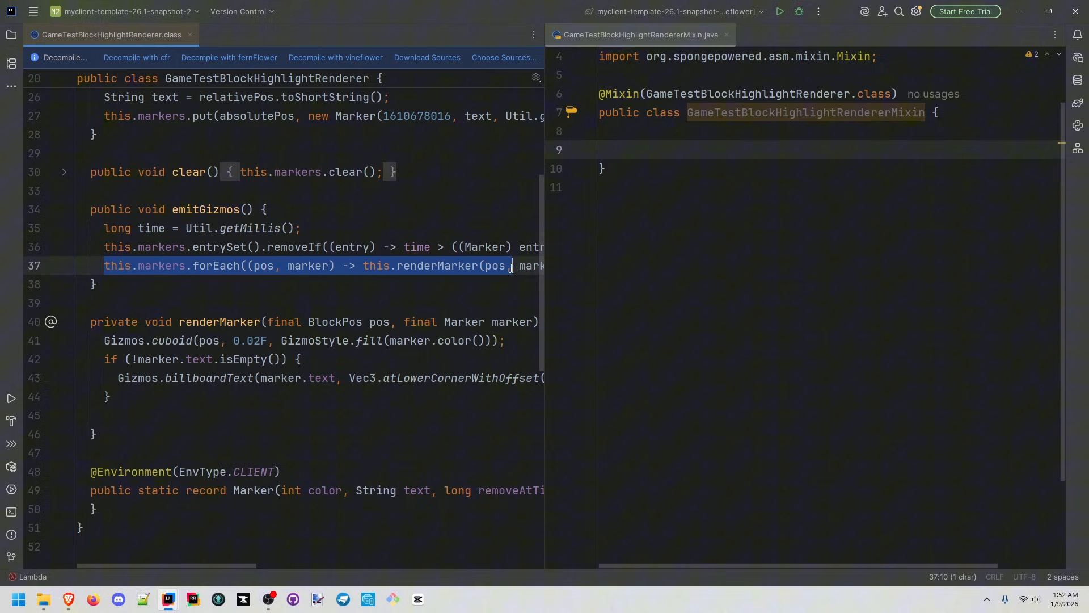
- Inject at HEAD of emitGizmos with CallbackInfo and repeat the this.markers forEach loop
text(@In)
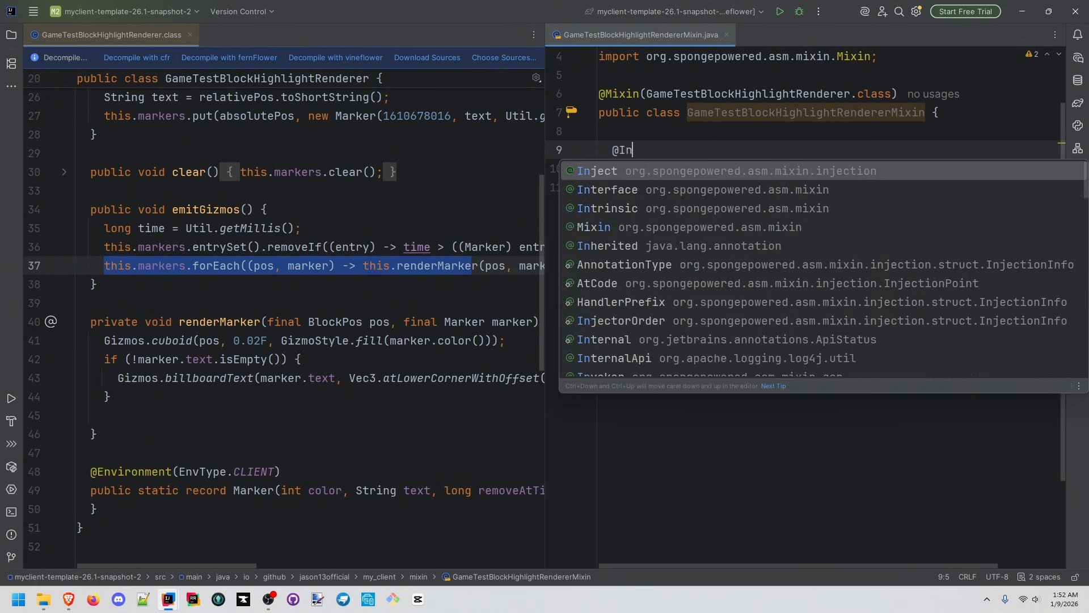
text(ject(at = @)
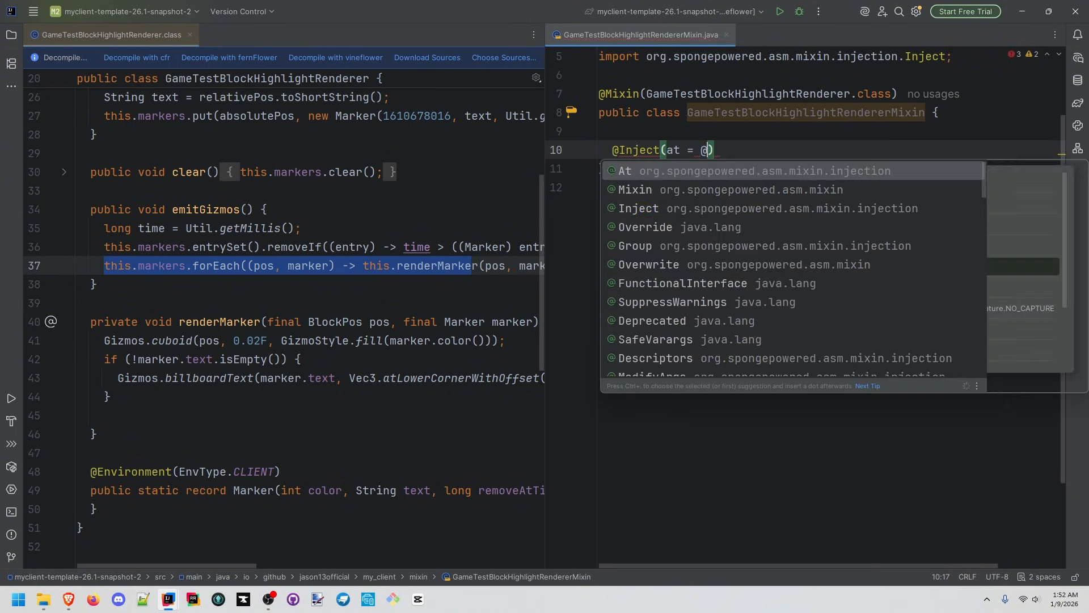
text(At("HEAD"), method = "Em)
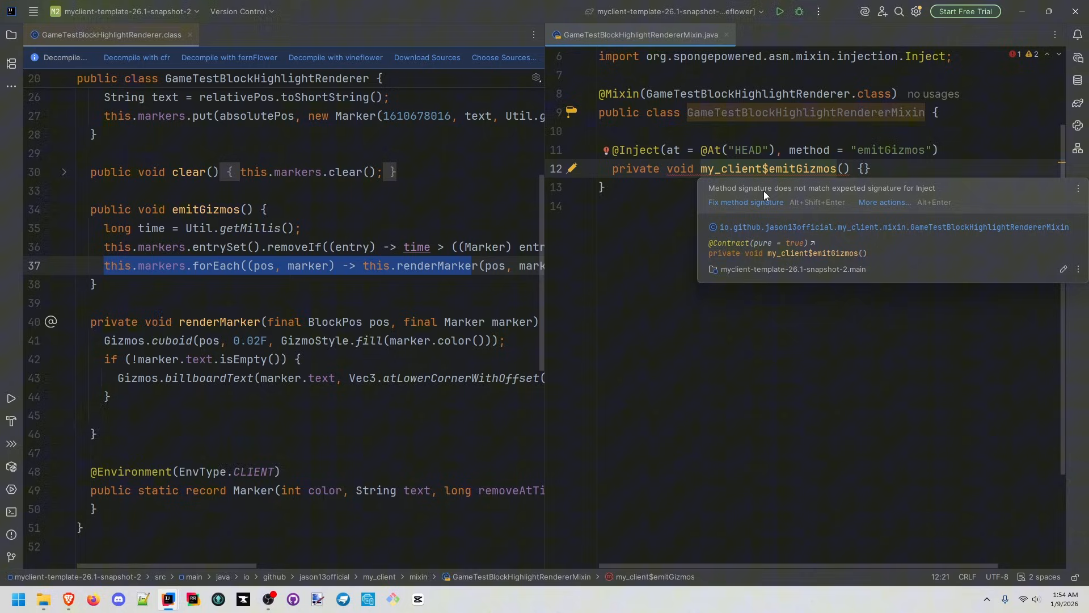
click(745, 202)
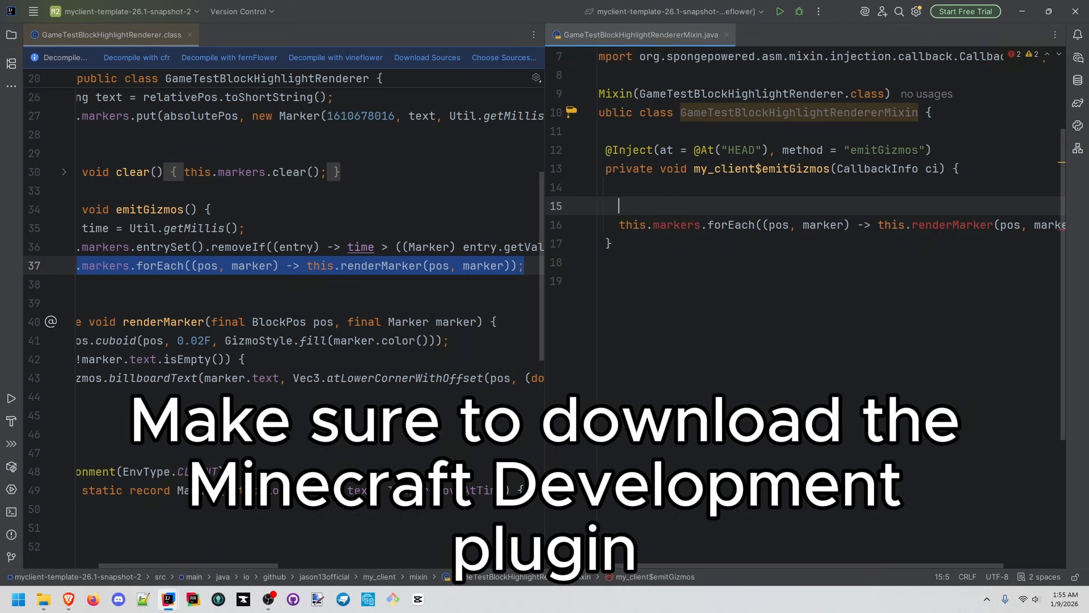
text(this.markers)
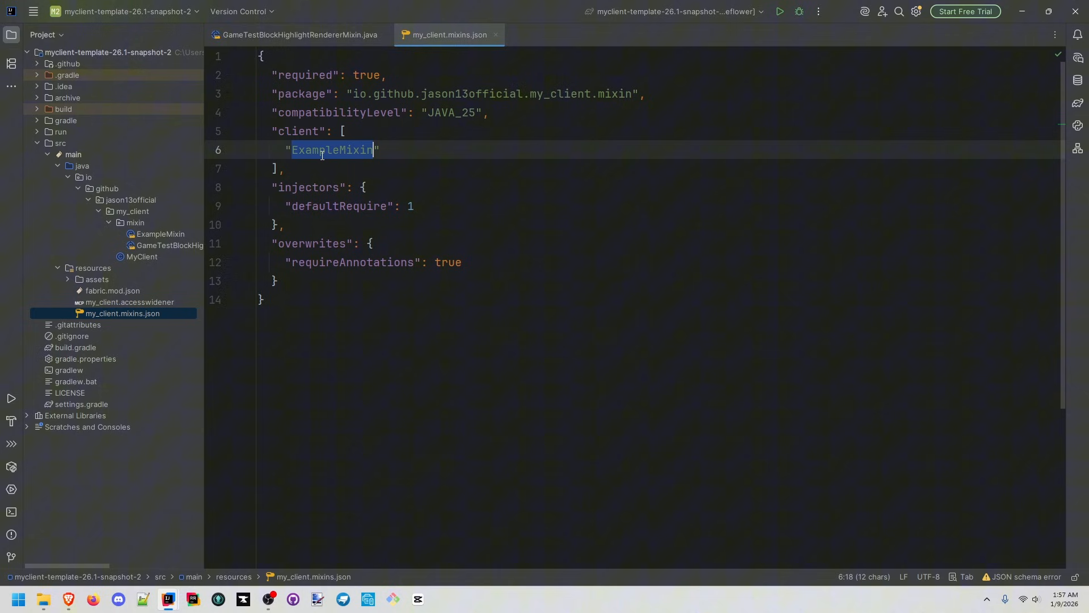
- List GameTestBlockHighlightRendererMixin in the client mixin array instead of ExampleMixin
text(GameTestBlockHighlightRendererMixin)
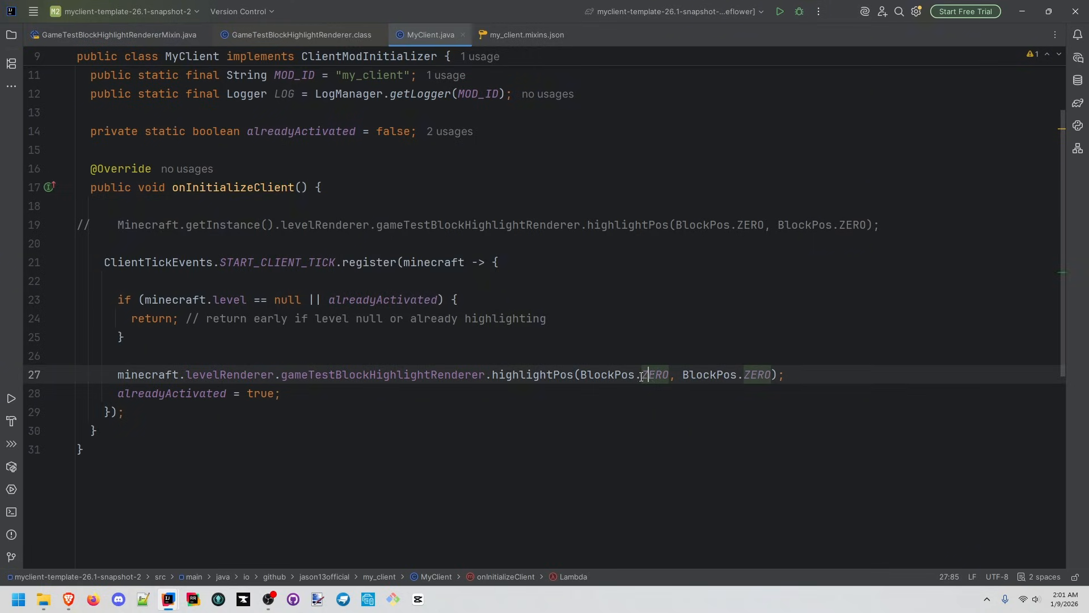
mouse_move(656, 375)
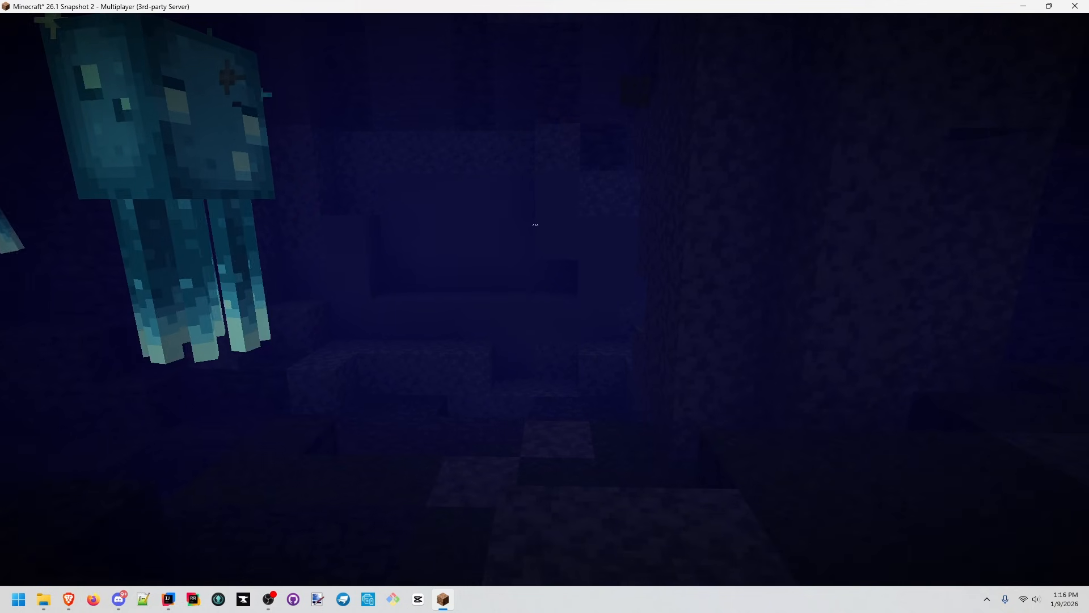
- Split the editor to show the cancelling mixin beside the decompiled renderer class
click(167, 600)
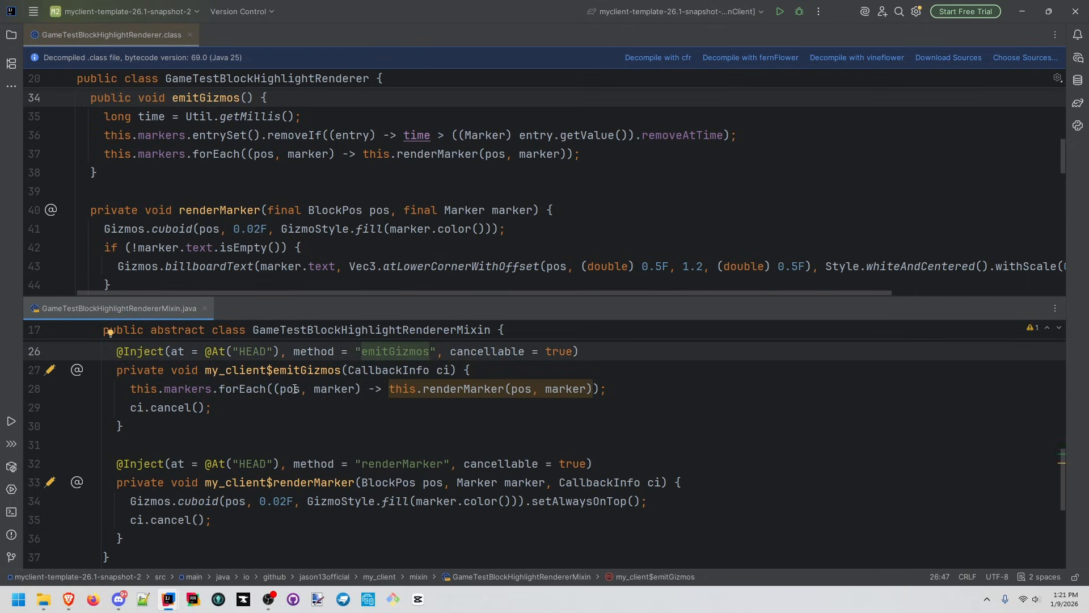
- Select the original cuboid line in the decompiled renderMarker for comparison
click(306, 228)
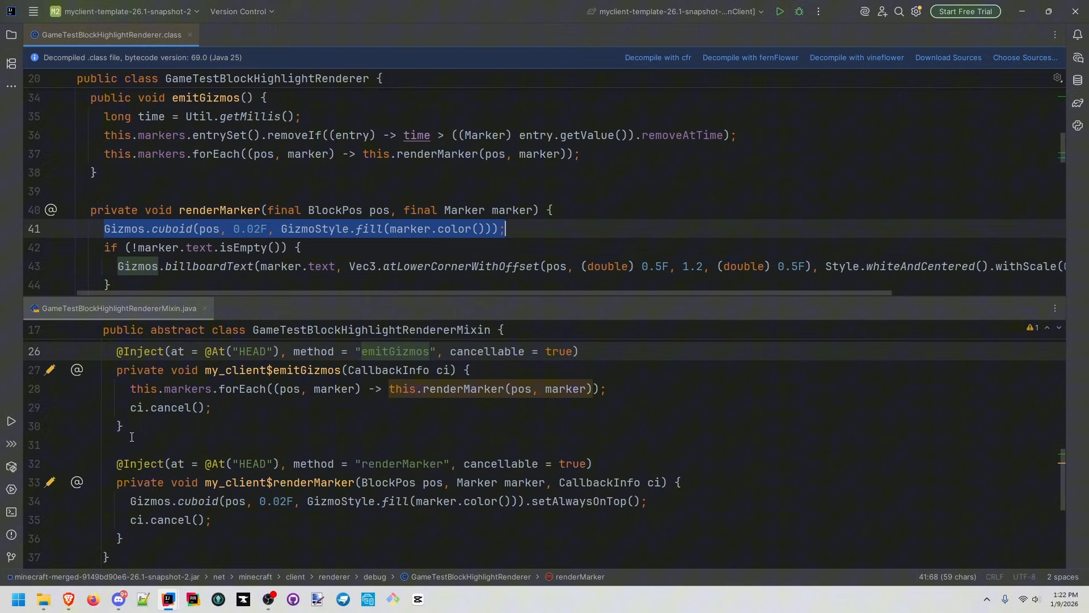
mouse_move(527, 502)
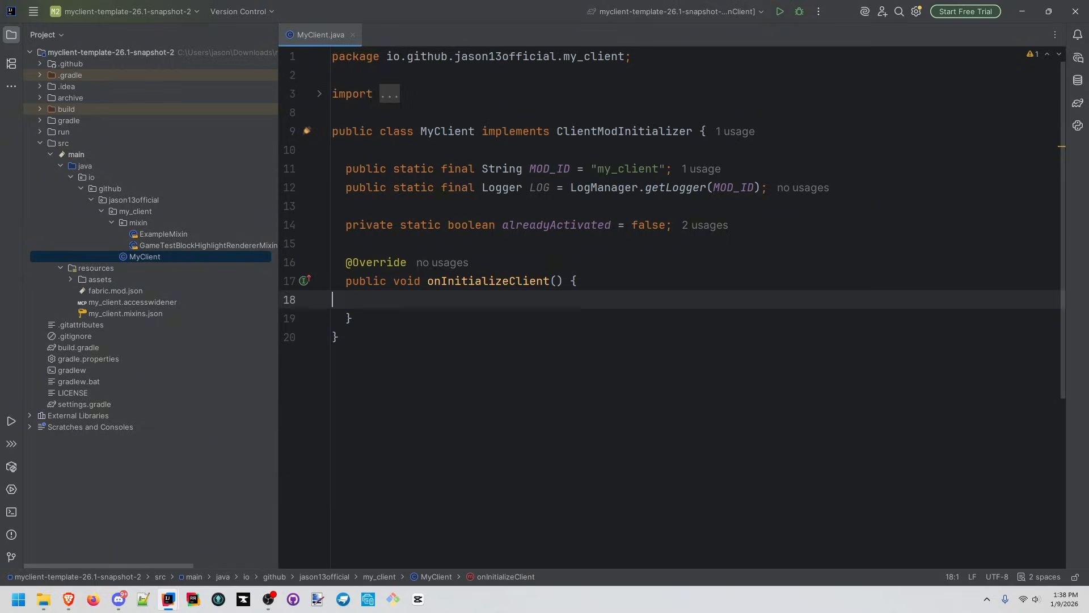
- Add the constant TO_FIND = Blocks.DIAMOND_ORE to MyClient
text(public static final Block TO_FIND = Blocks.DIAMOND_ORE;)
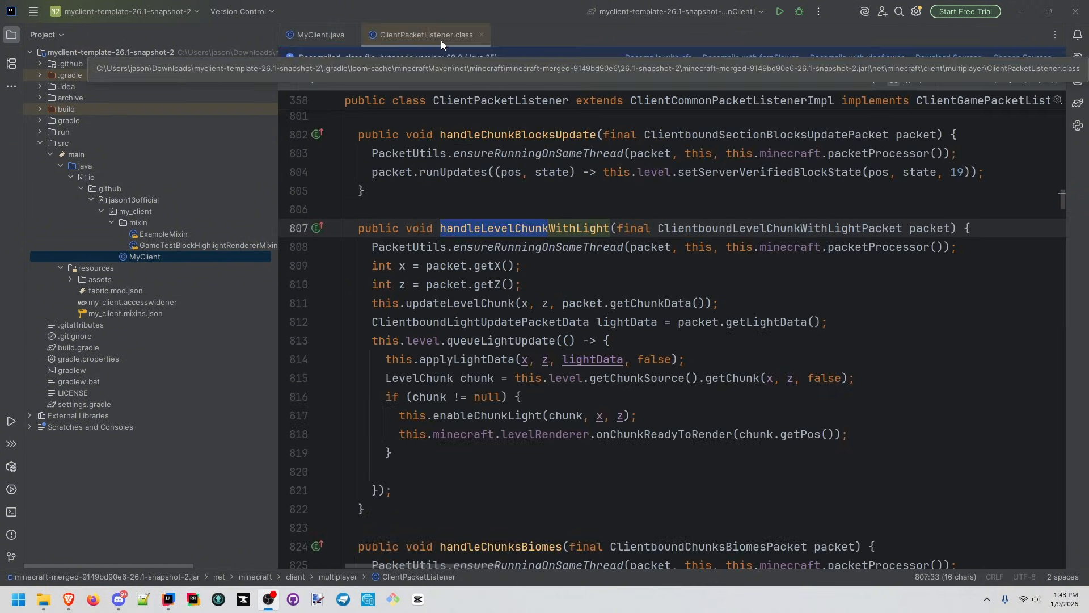
- Find handleLevelChunk, then create ChunkPacketLogic with an empty static process(ClientboundLevelChunkWithLightPacket) method
key(ctrl+f)
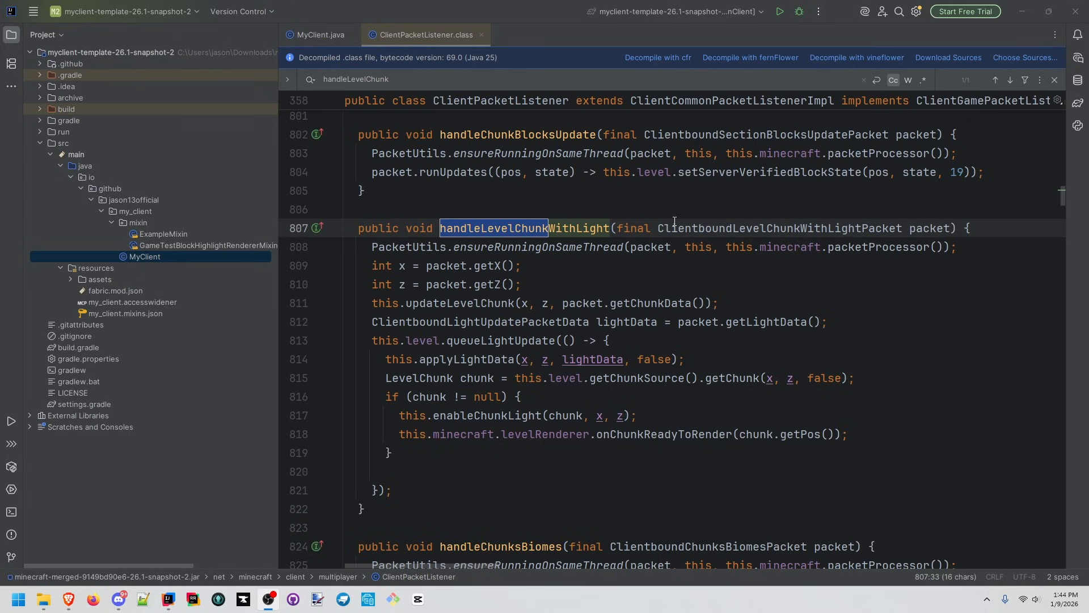
mouse_move(589, 232)
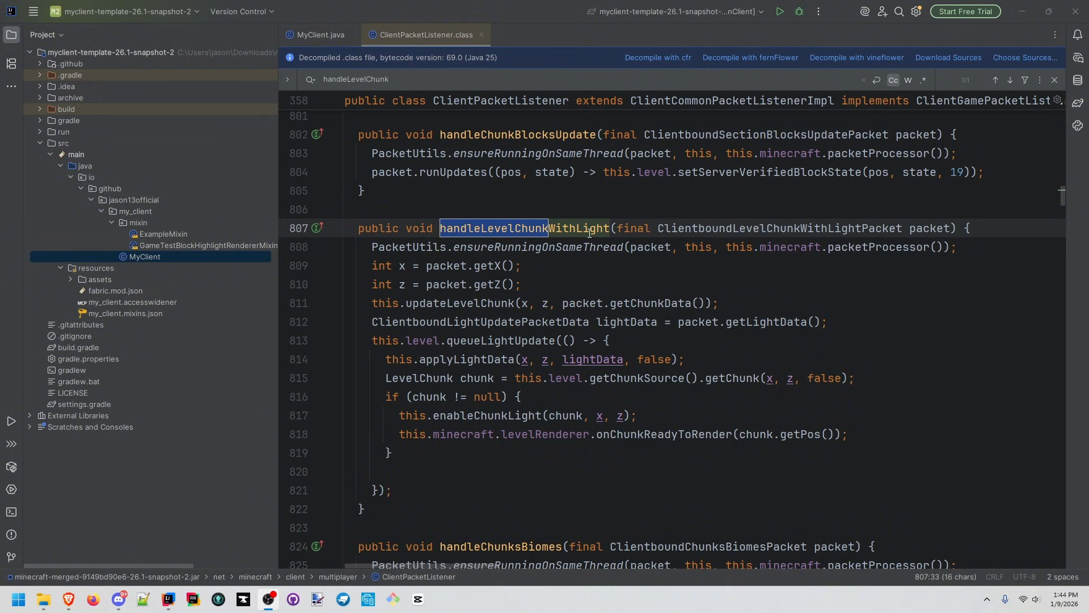
click(136, 211)
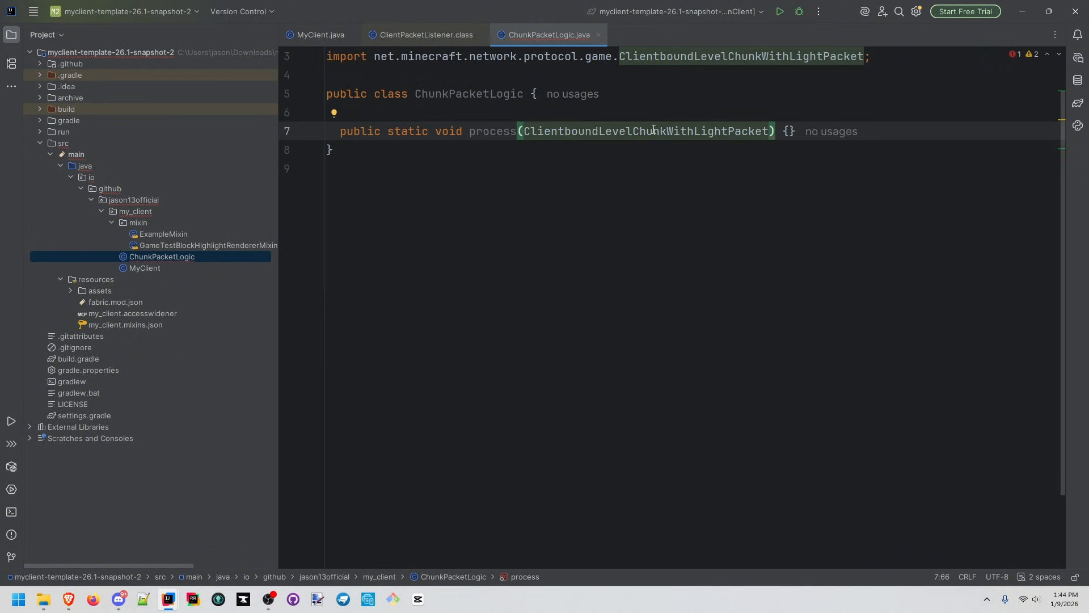
- In process, get Minecraft, fetch mc.level.getChunk(packet.getX(), packet.getZ()) and return early when level or player is null
click(425, 35)
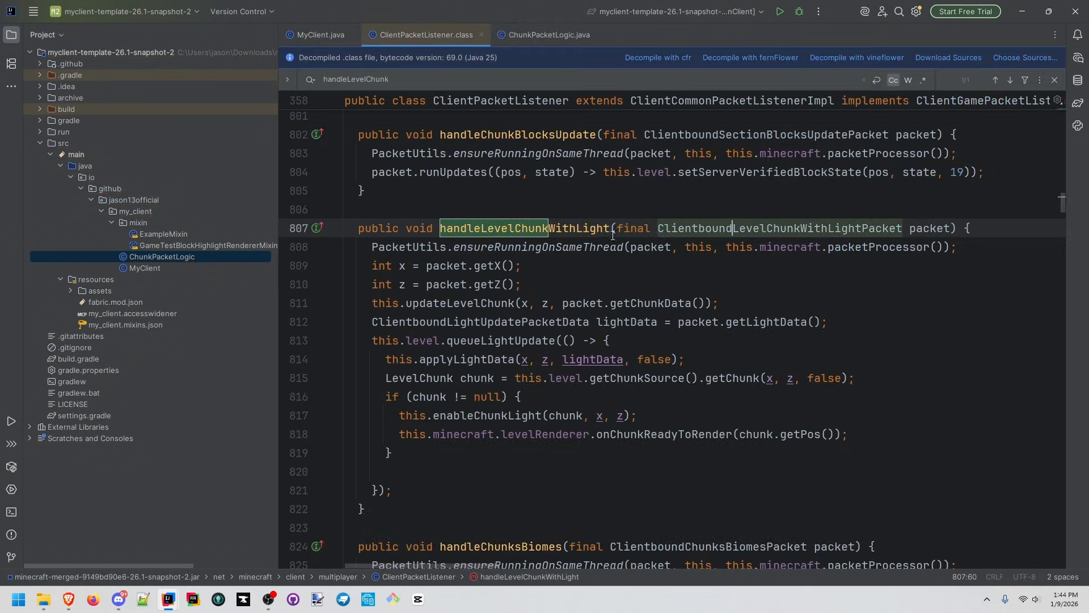
click(548, 34)
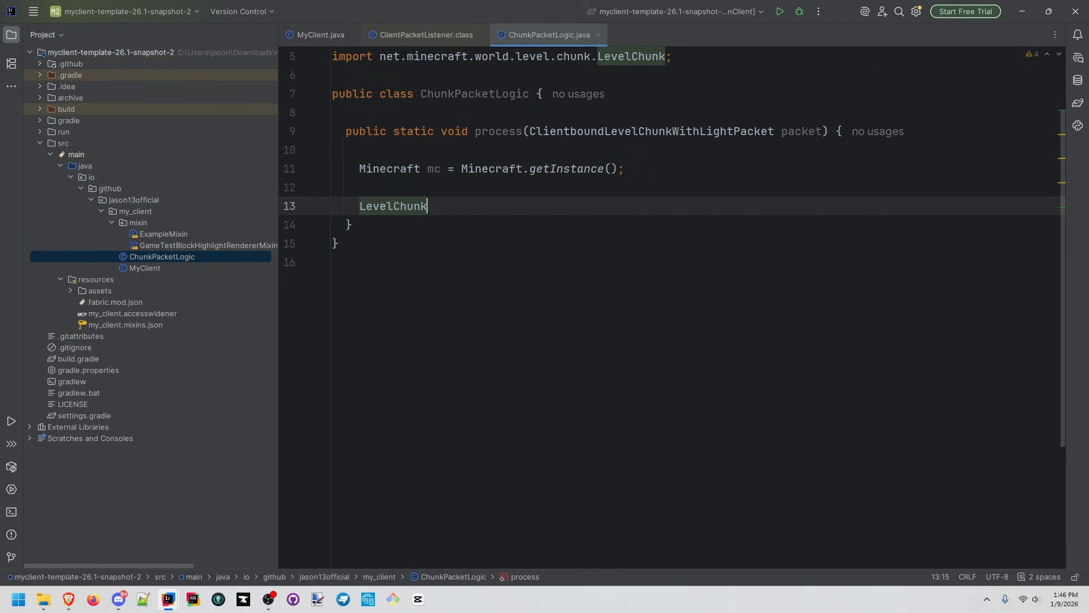
text(chunk = mc.level.getChunk())
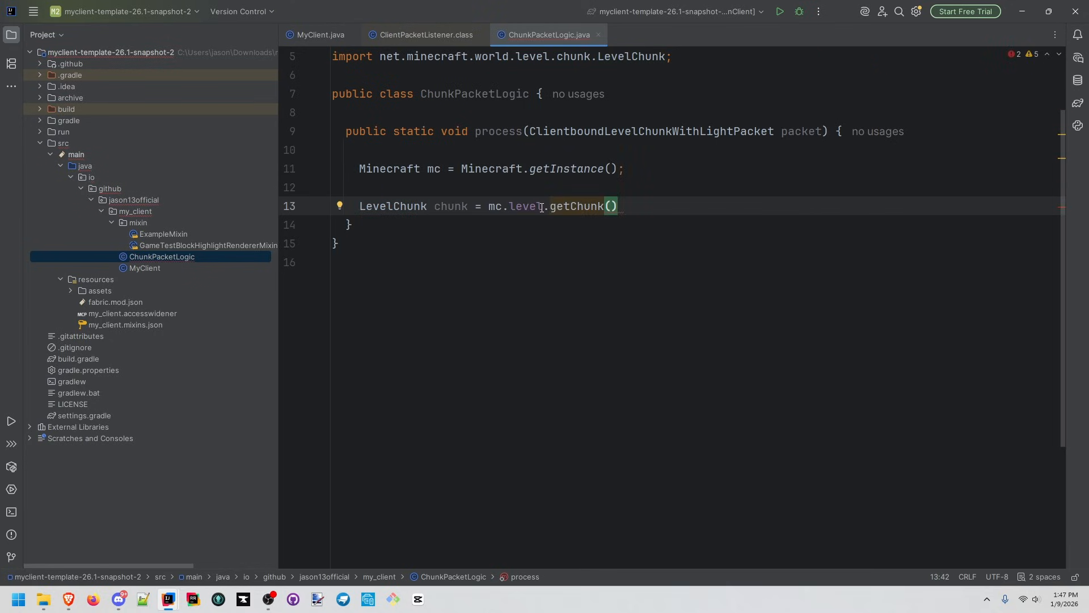
text(packet.getX()
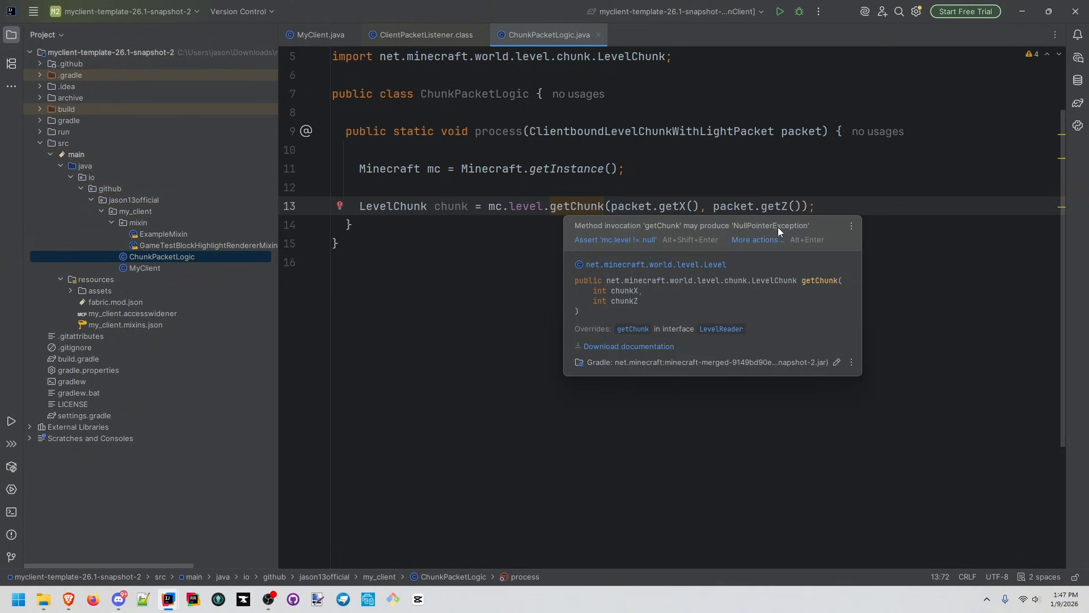
mouse_move(662, 243)
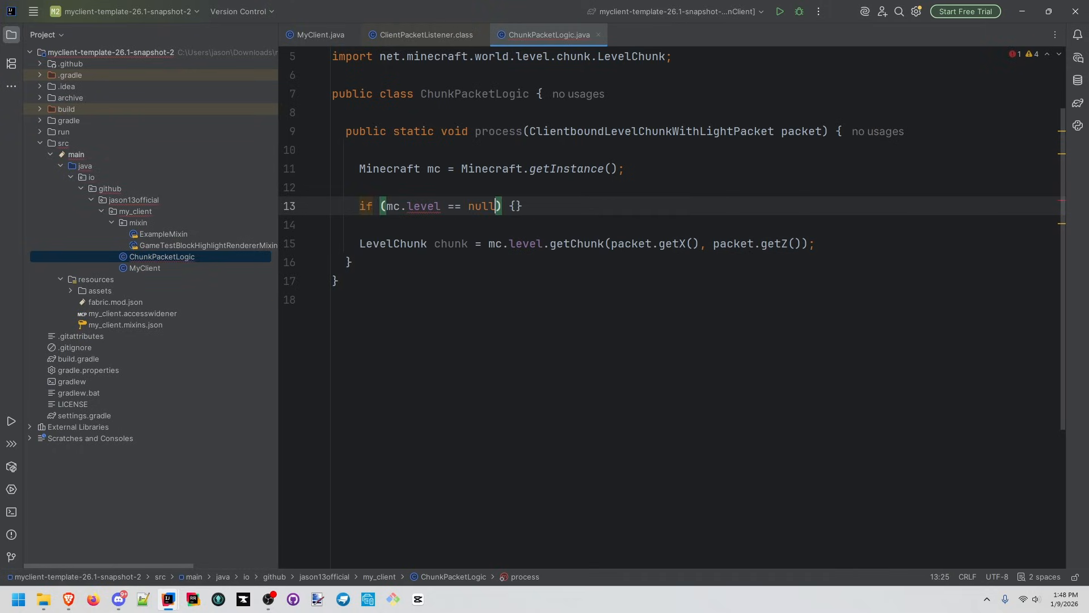
text(return;)
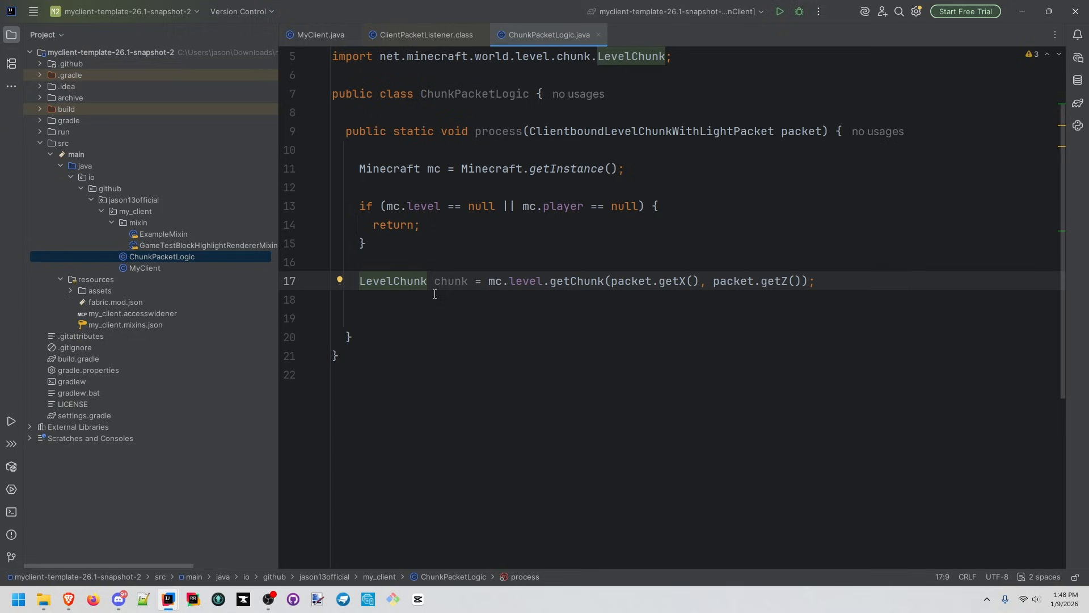
- Create a new MutableBlockPos and begin the x for-loop over the chunk
text(BlockPos.MutableBlockPos)
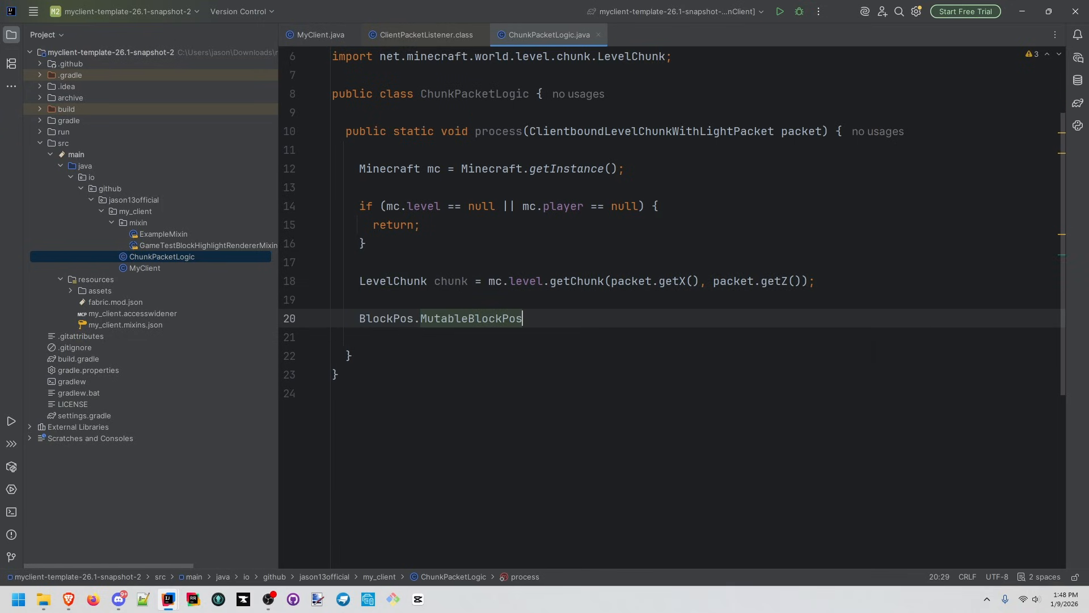
text(blockPos = new MutableBlockPos();)
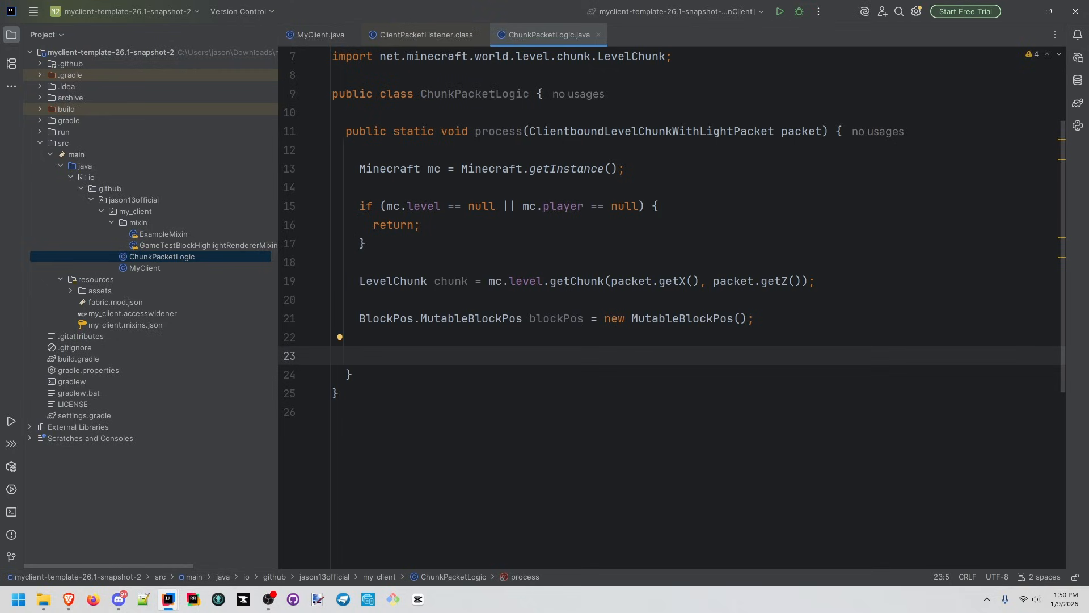
text(for (int x = 0; x < ; x++) {)
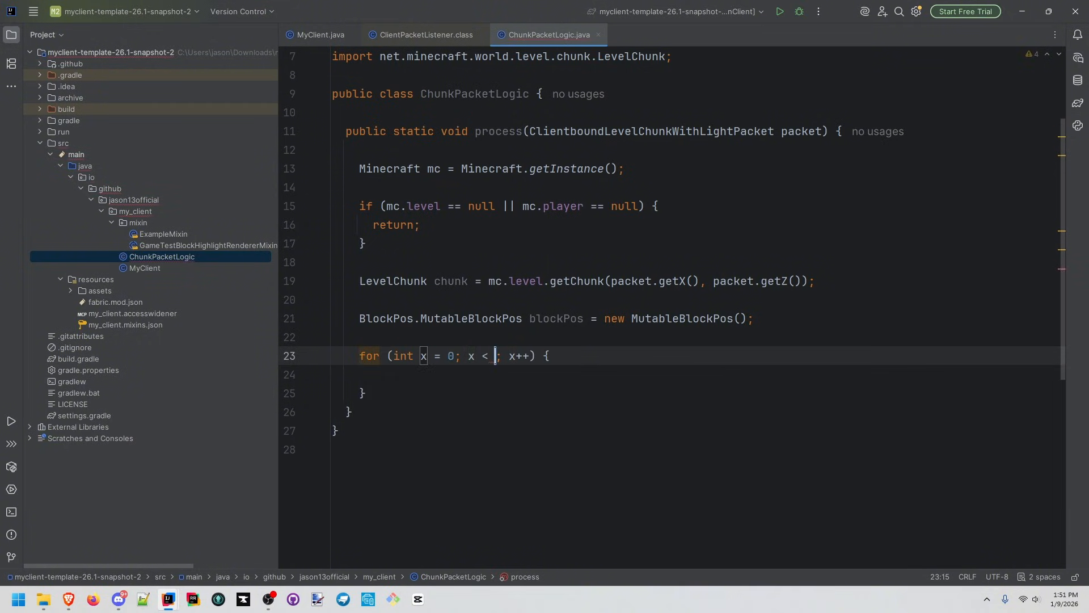
- Write nested x/z loops over chunk.getPos() min-to-max block coordinates and start an int height from the chunk
text(for (int i = 0; i < ; i++) {)
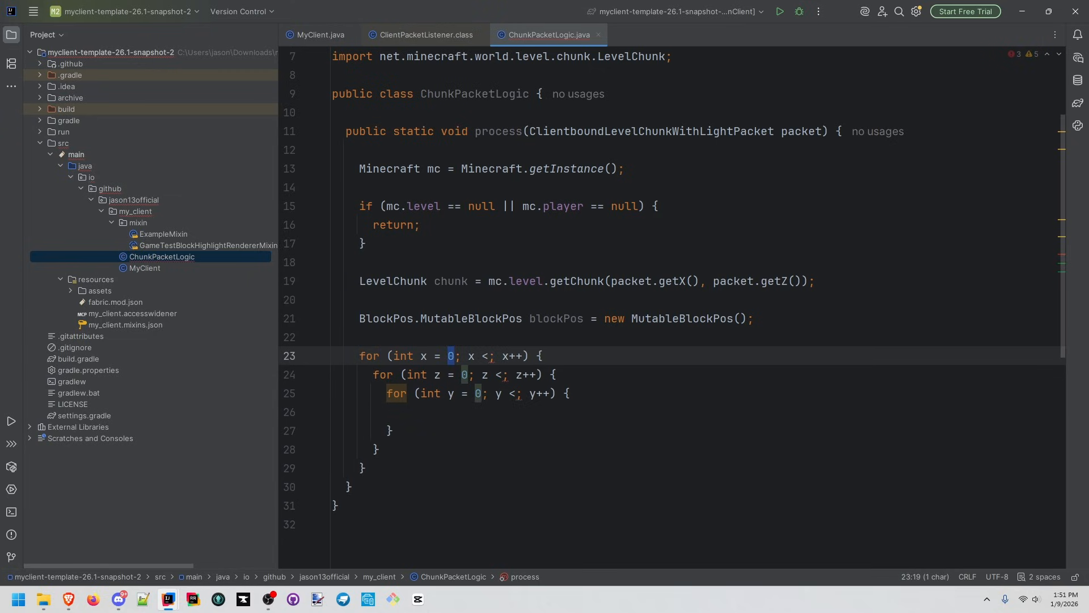
text(chunk.getPos().getMinBlockX()
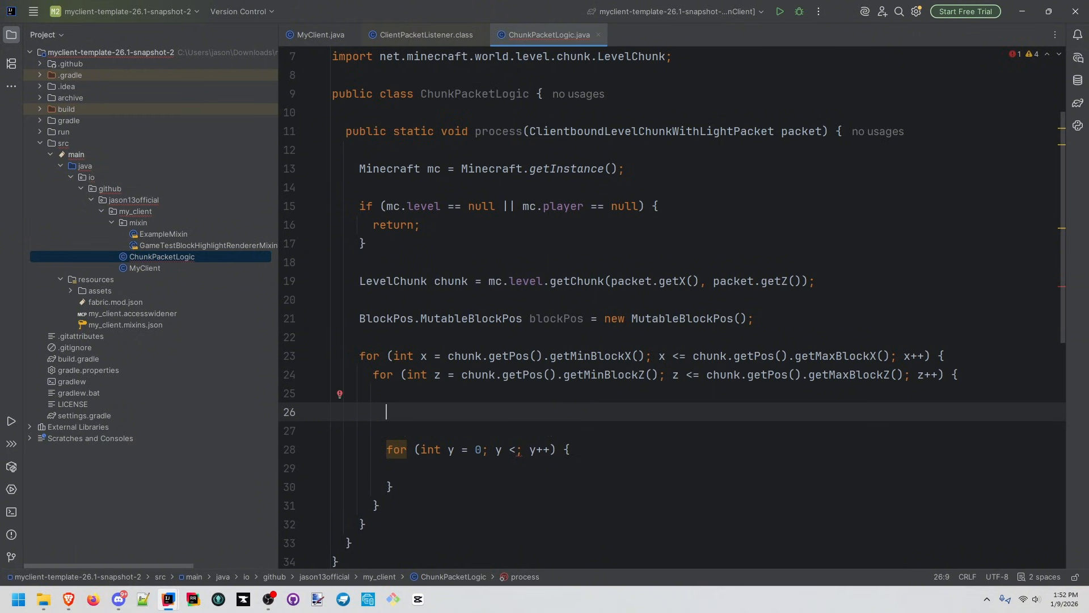
text(int height = chun)
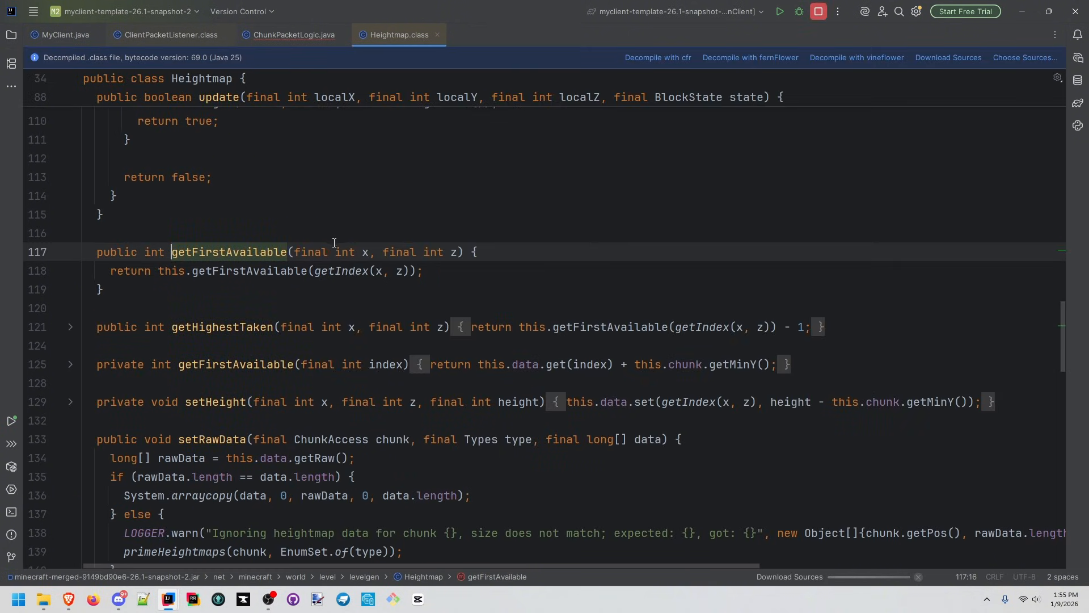
- Inspect Heightmap's getFirstAvailable and getIndex to compute height from the WORLD_SURFACE heightmap
click(341, 271)
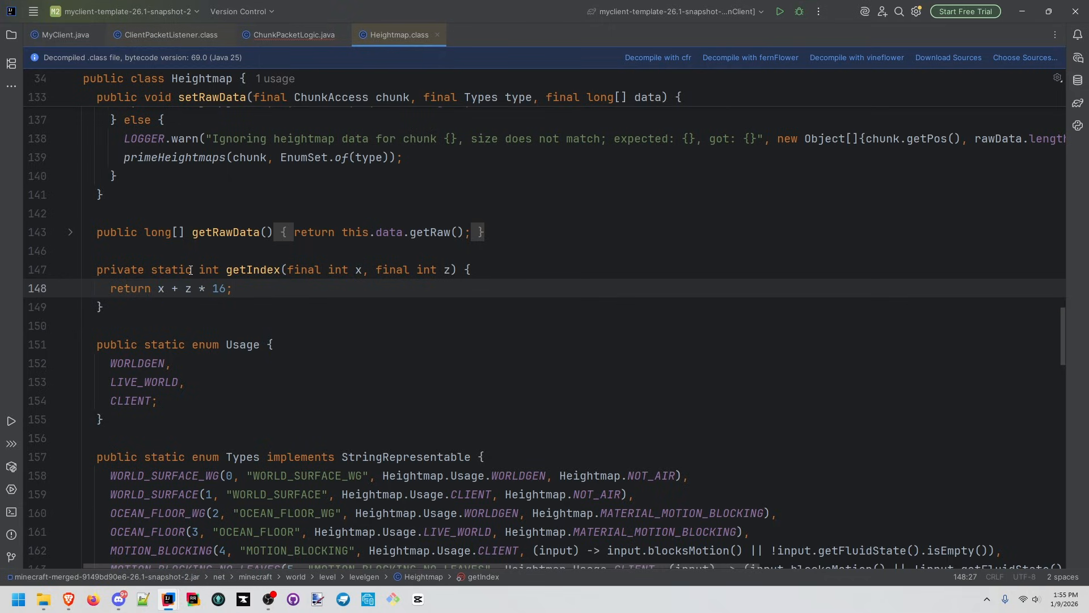
click(293, 35)
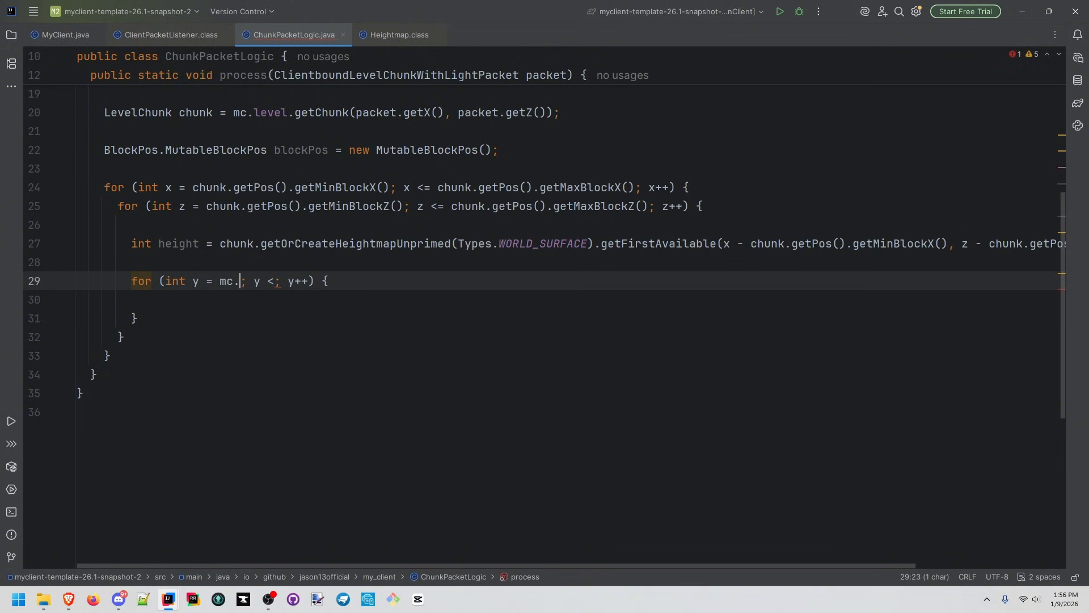
- Run y from mc.level.getMinY() to height, calling blockPos.set(x, y, z) and reading chunk.getBlockState(blockPos) into bs
text(level.getMinY()
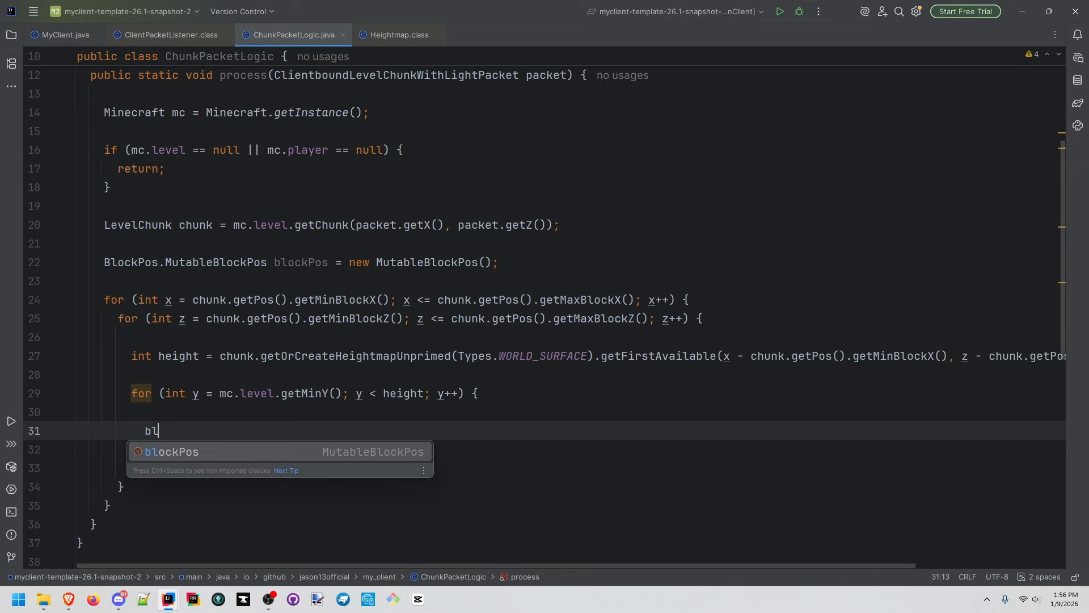
text(ockPos.set(x, y, z);)
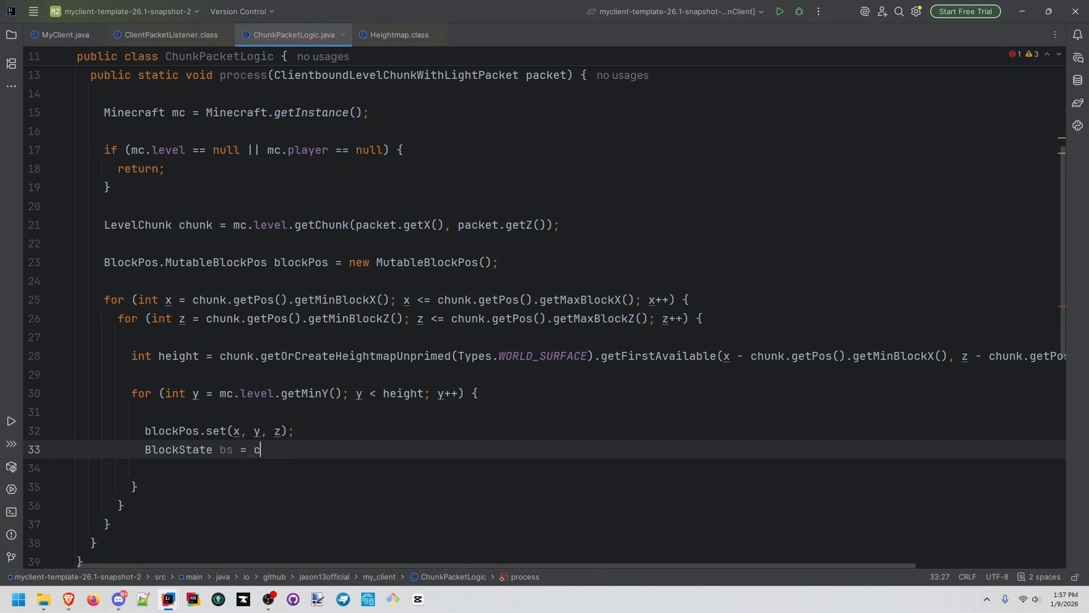
text(hunk.getBlock)
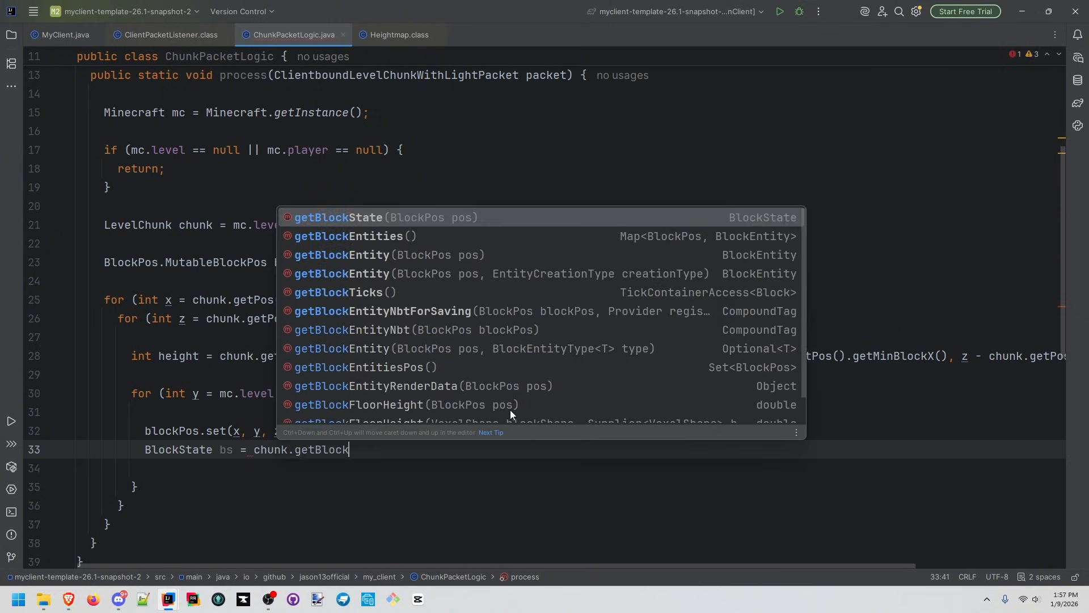
key(Enter)
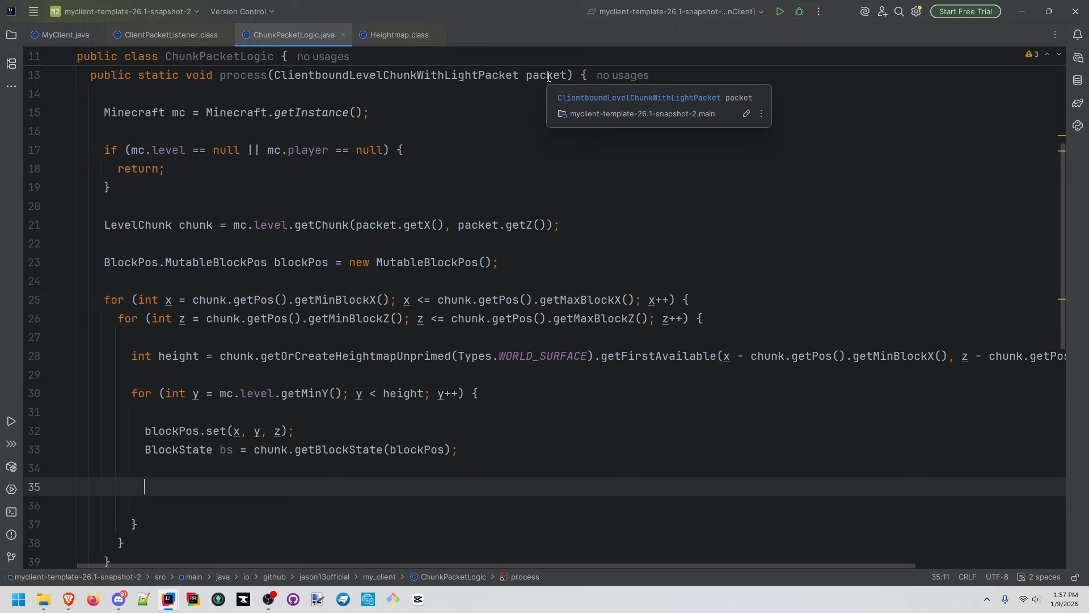
click(197, 225)
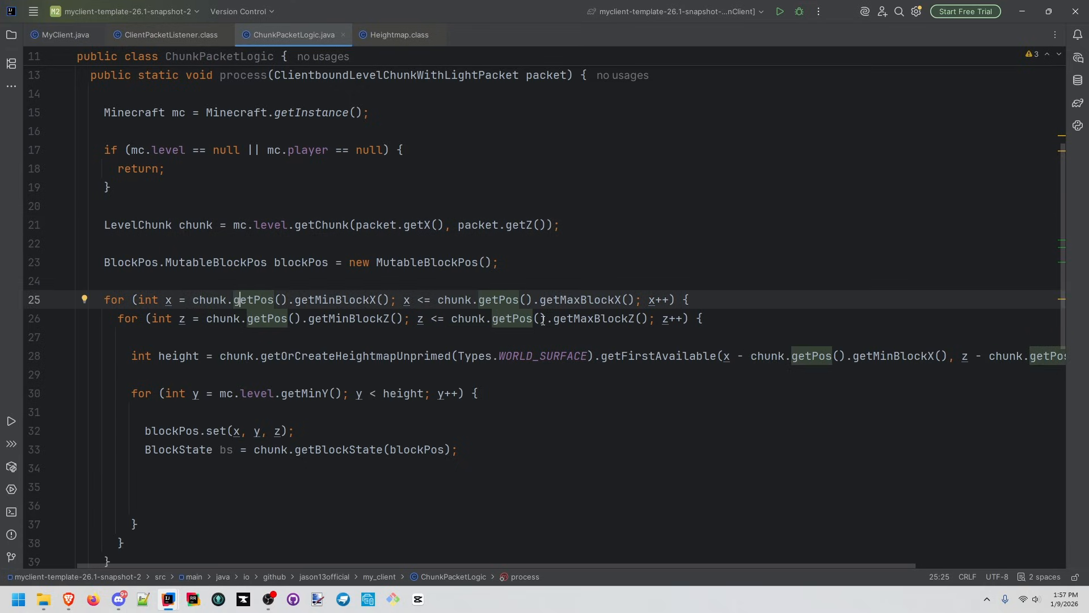
double_click(223, 449)
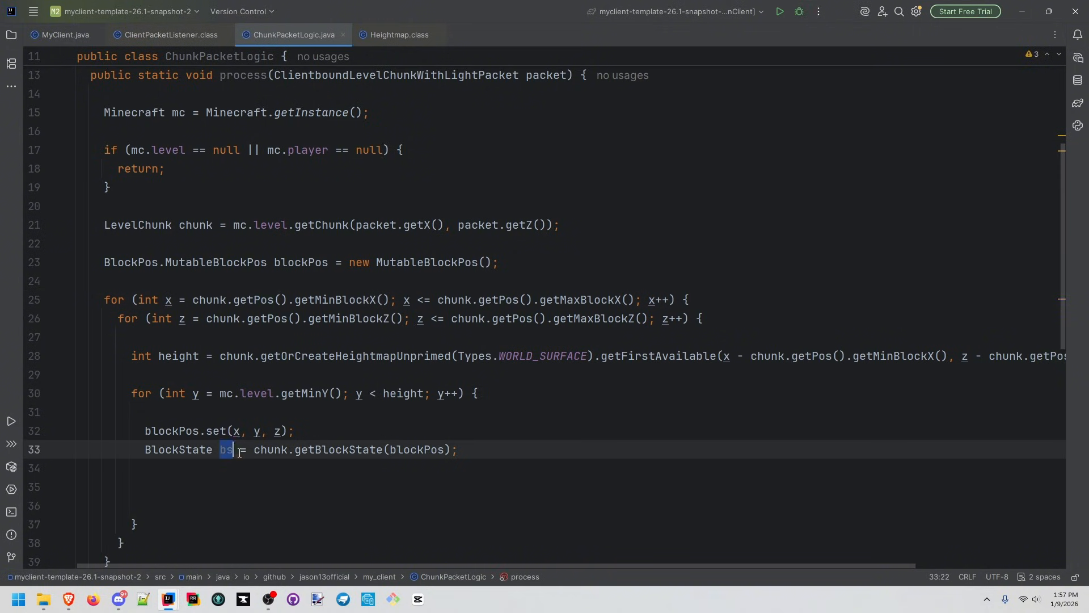
- If bs is MyClient.TO_FIND, store blockPos.immutable() in BLOCK_POS_LIST and call gameTestBlockHighlightRenderer.highlightPos(pos, pos)
text(if (bs) {})
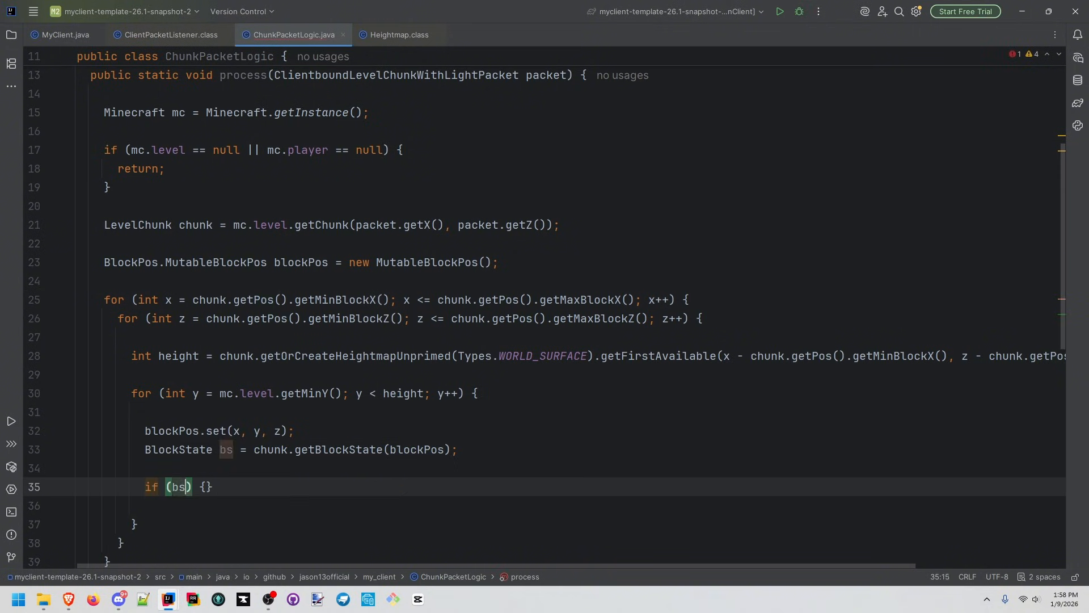
text(.is(MyClient.TO_FIND) && !MyClient.BLOCK_POS_LIST.contains(blockPos)
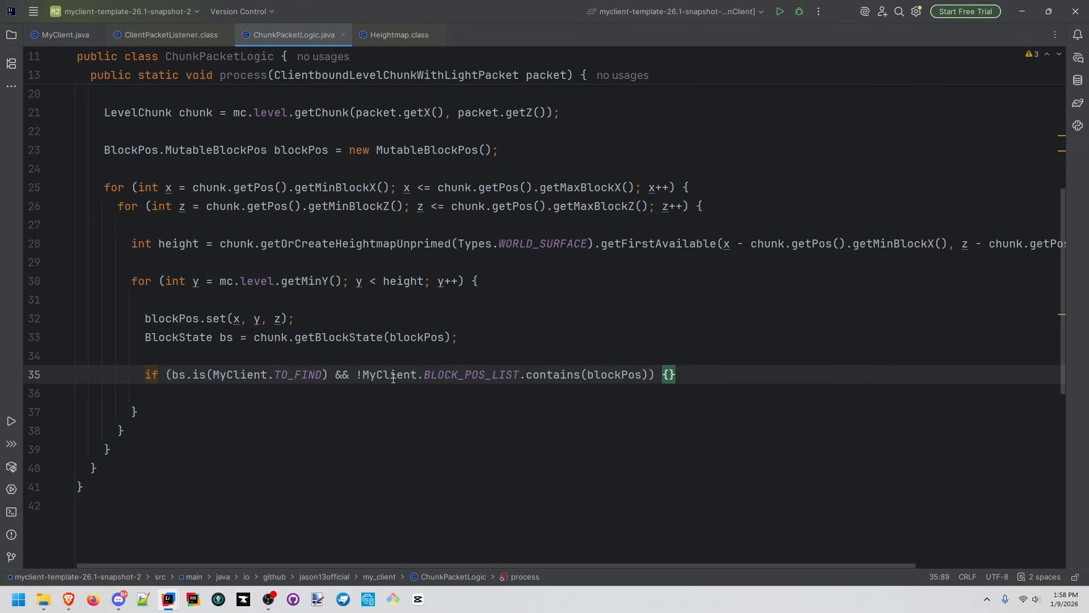
text(BlockPos pos = blockPos.immutable();)
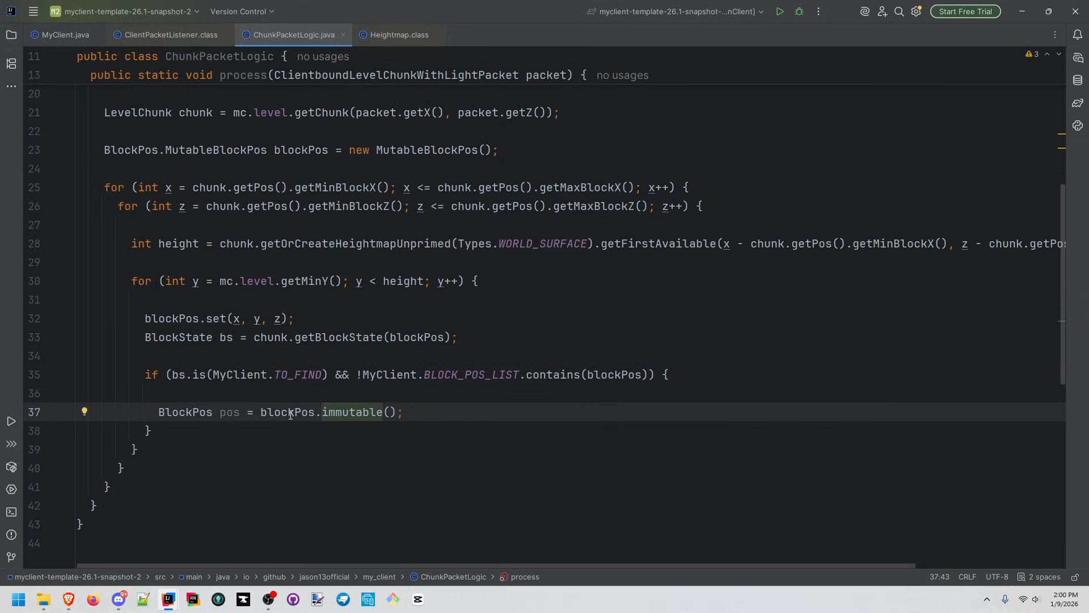
text(MyClient.BLOCK_POS_LIST.add(pos);)
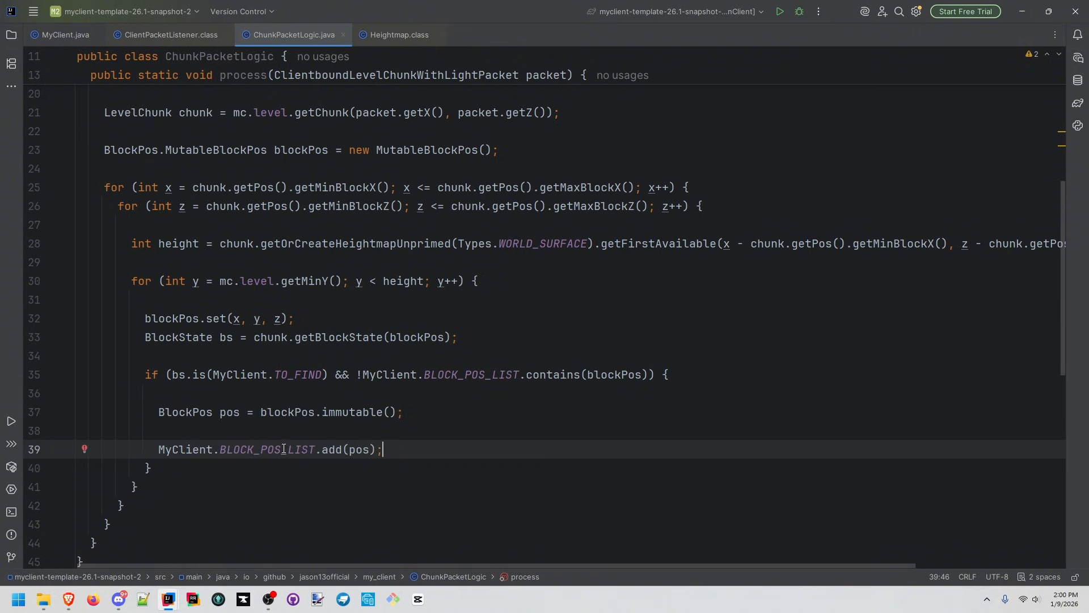
text(mc.levelRenderer.gameTestBlockHighlightRenderer.highlightPos(pos, pos);)
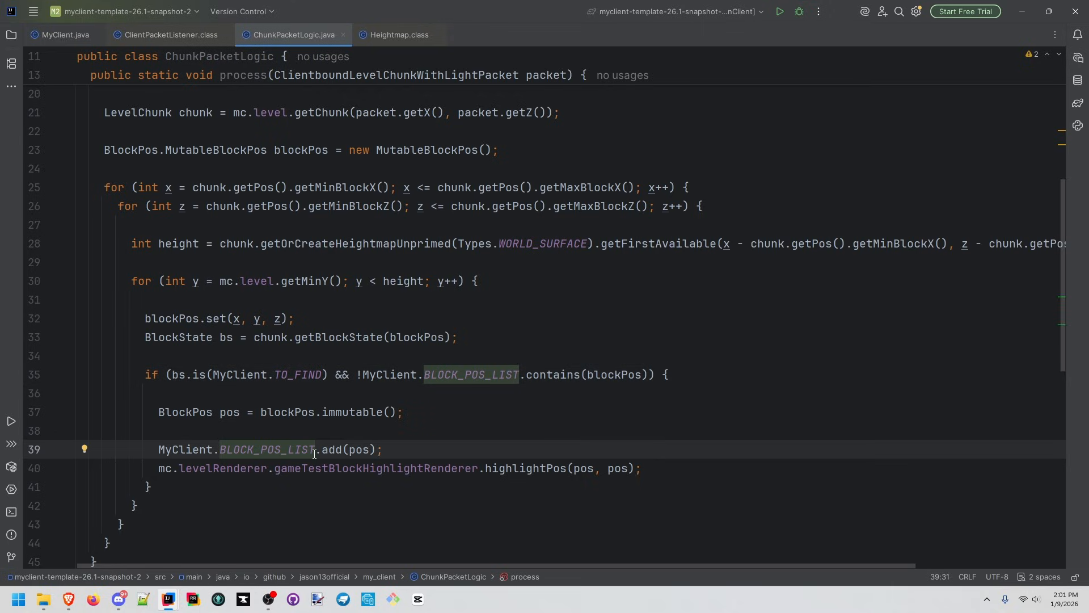
- Review the decompiled ClientPacketListener and start a new class in the mixin package
click(530, 468)
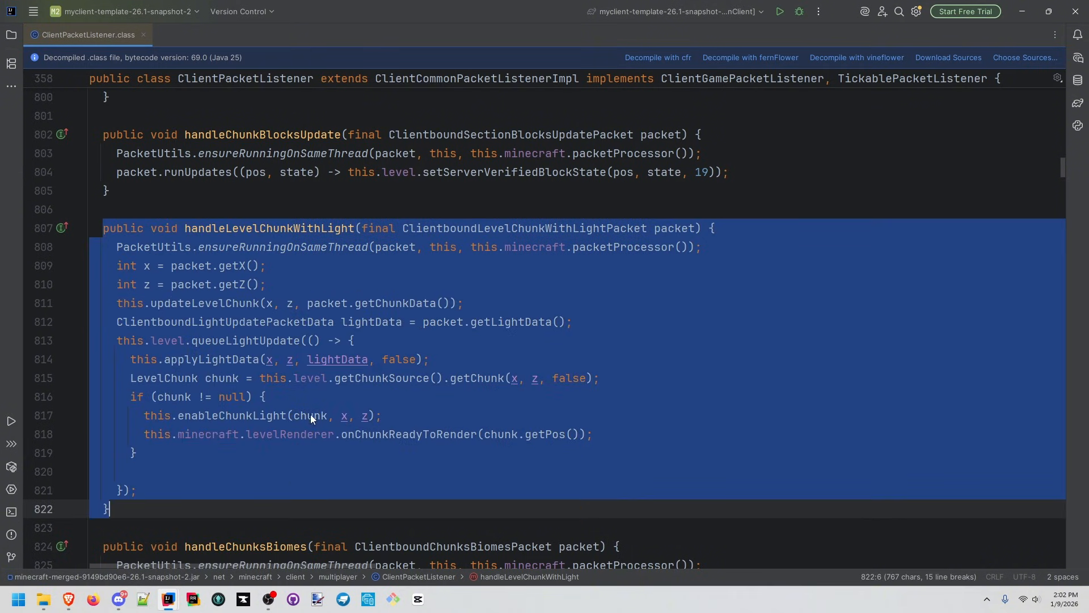
right_click(133, 222)
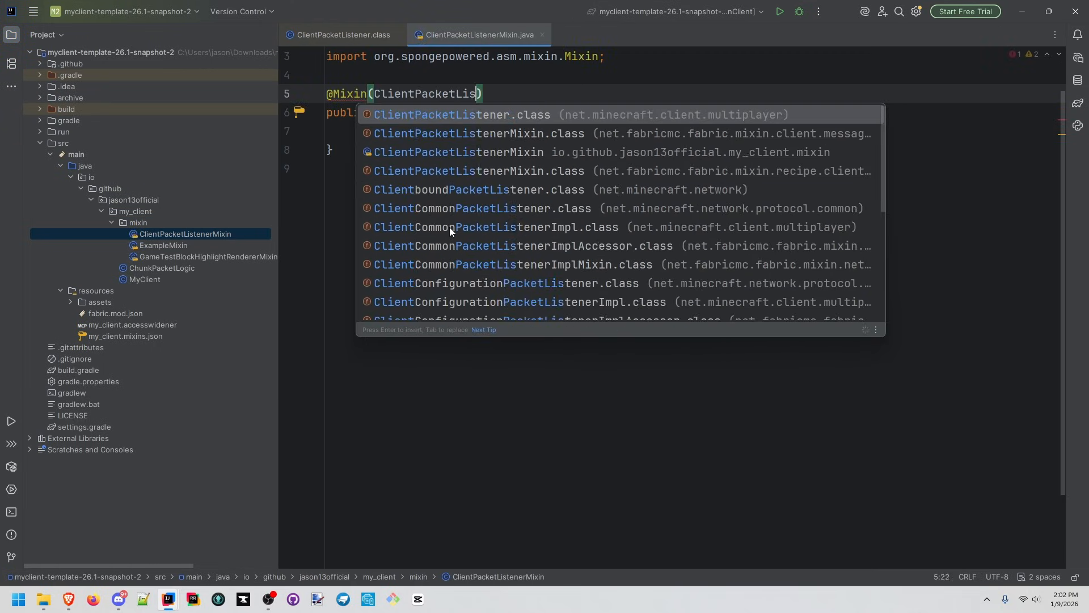
key(Enter)
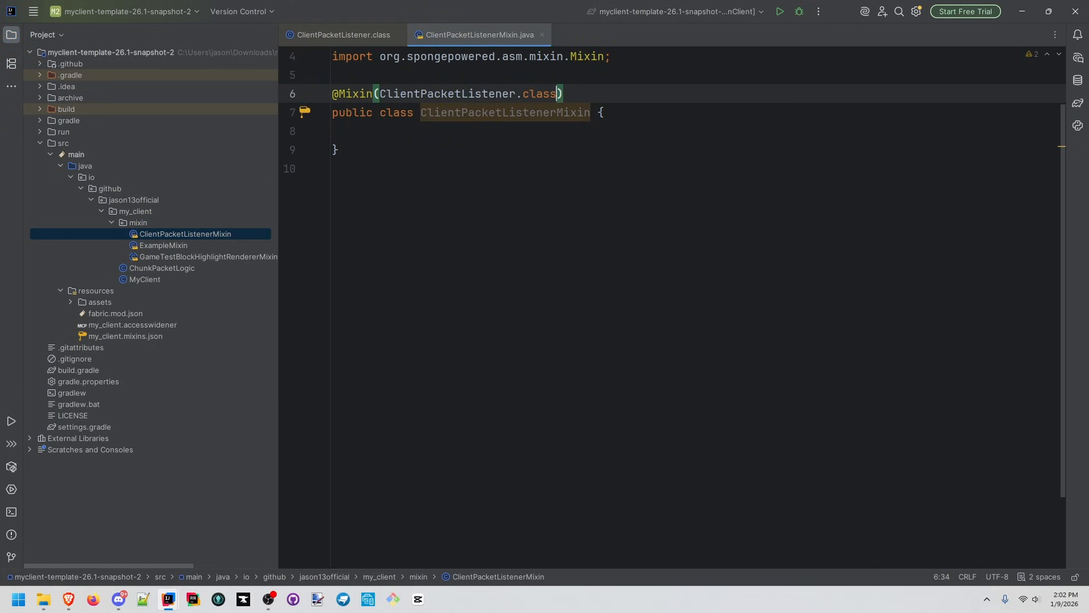
text(@Inject()
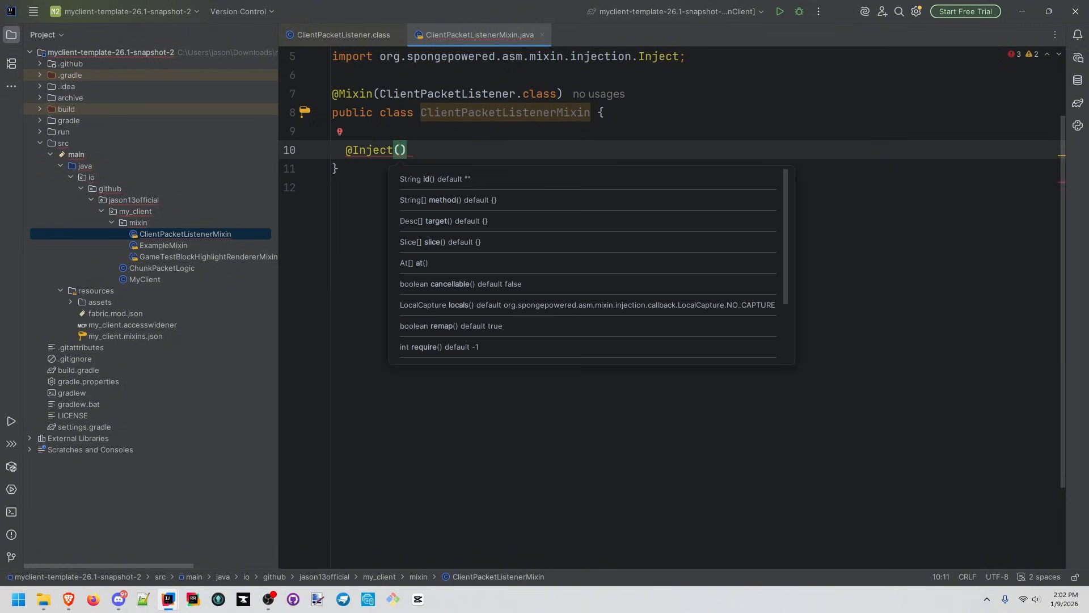
text(method = "handleL")
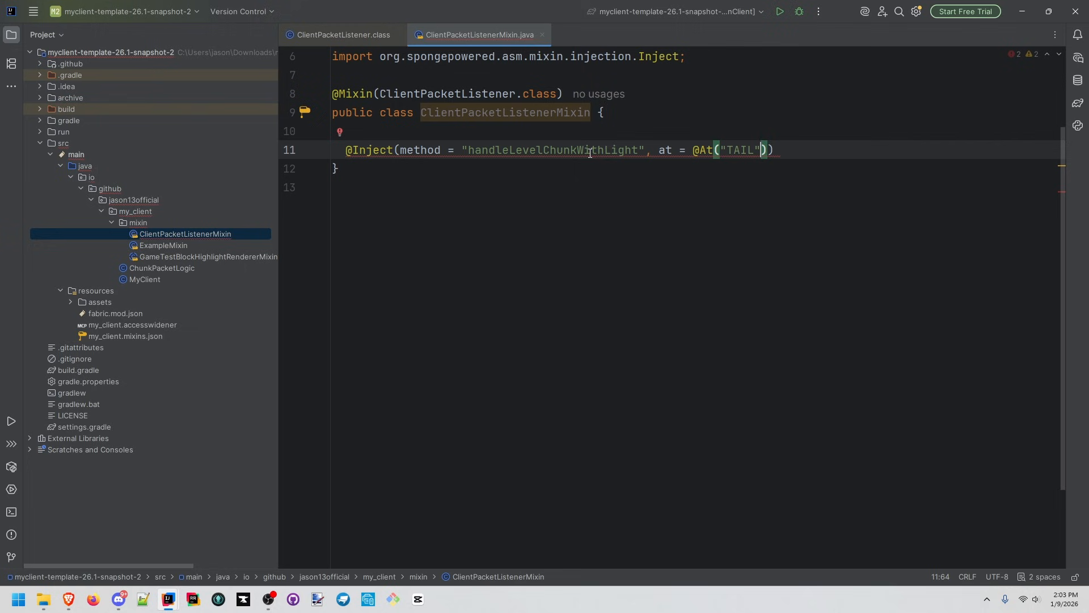
- Fix the injected handler's method signature and call ChunkPacketLogic.process(packet)
click(340, 35)
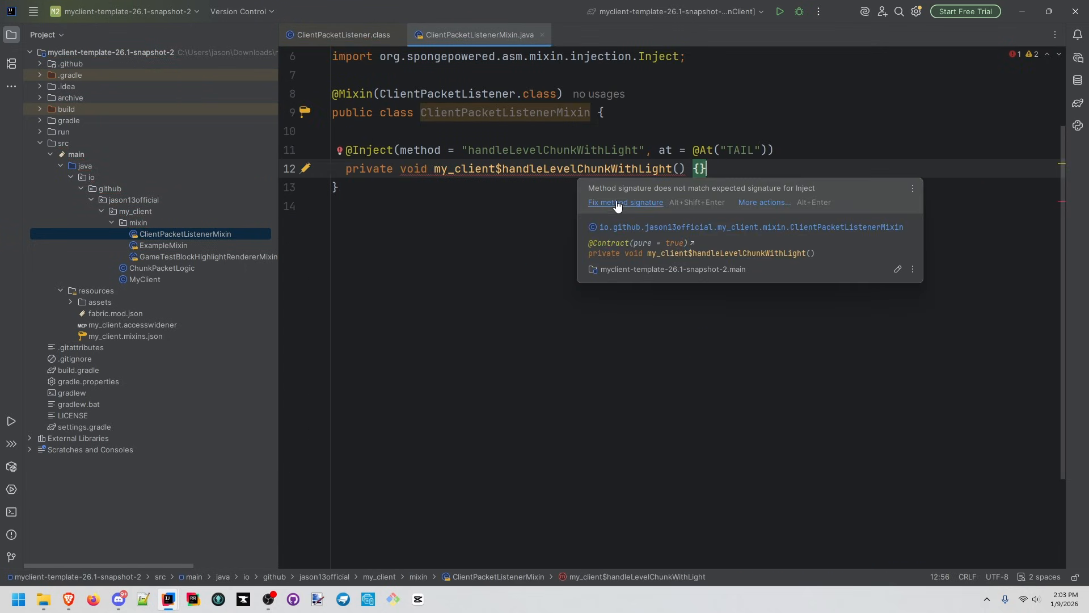
click(625, 202)
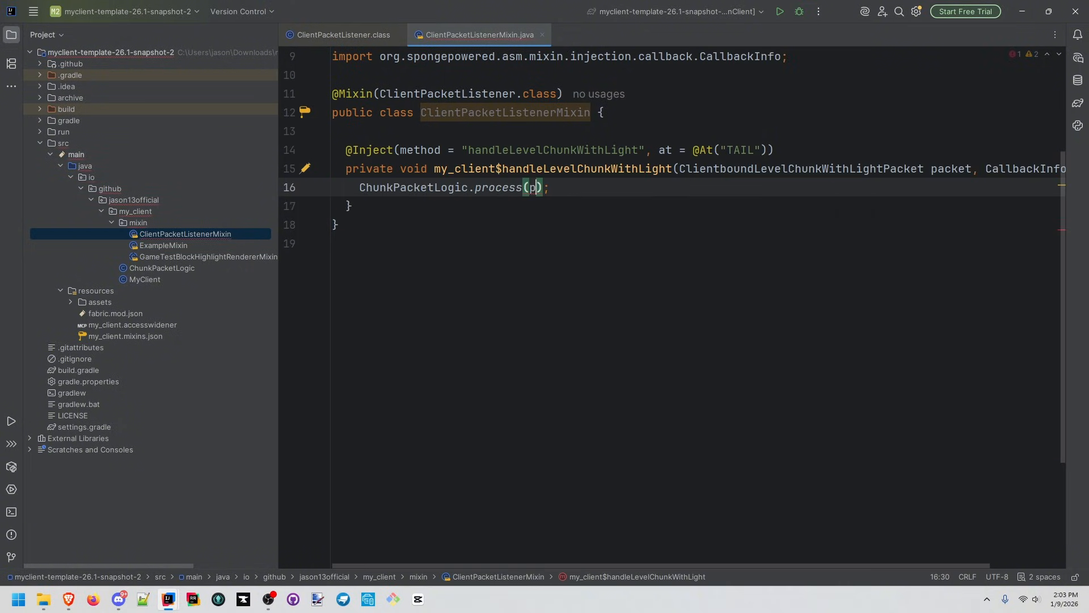
click(125, 335)
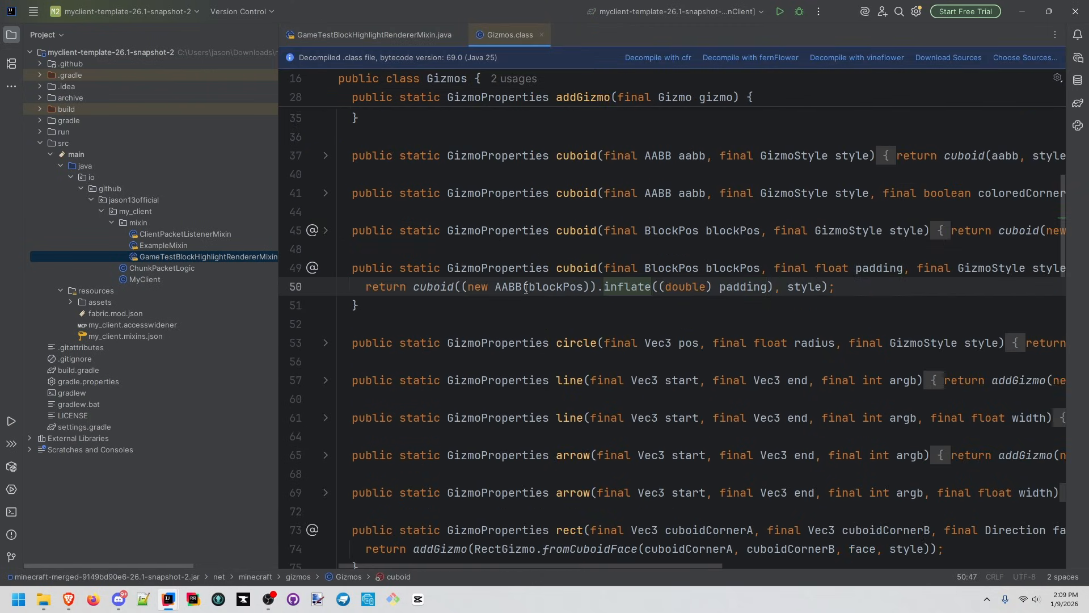
- Check AABB inflate for the 0.02F cuboid padding, then run Minecraft to see diamond ore highlighted in green
click(625, 290)
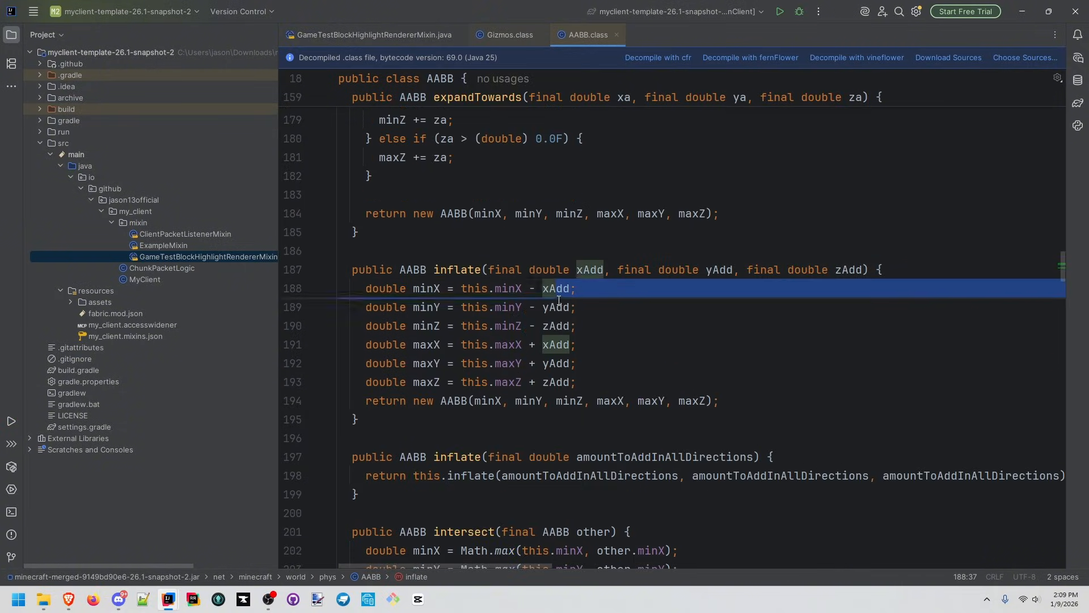
click(372, 35)
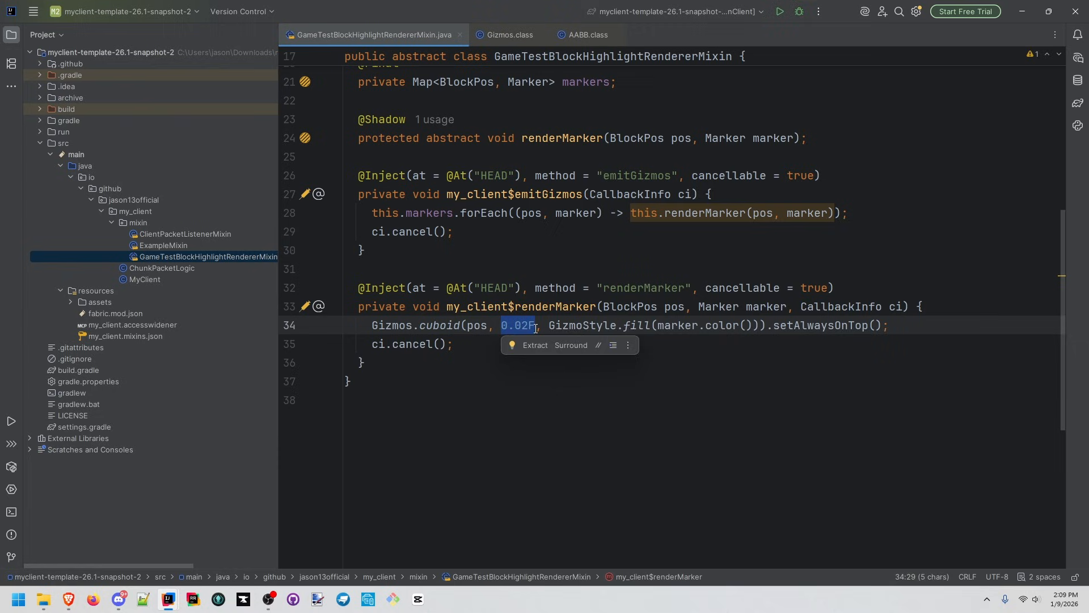
click(442, 599)
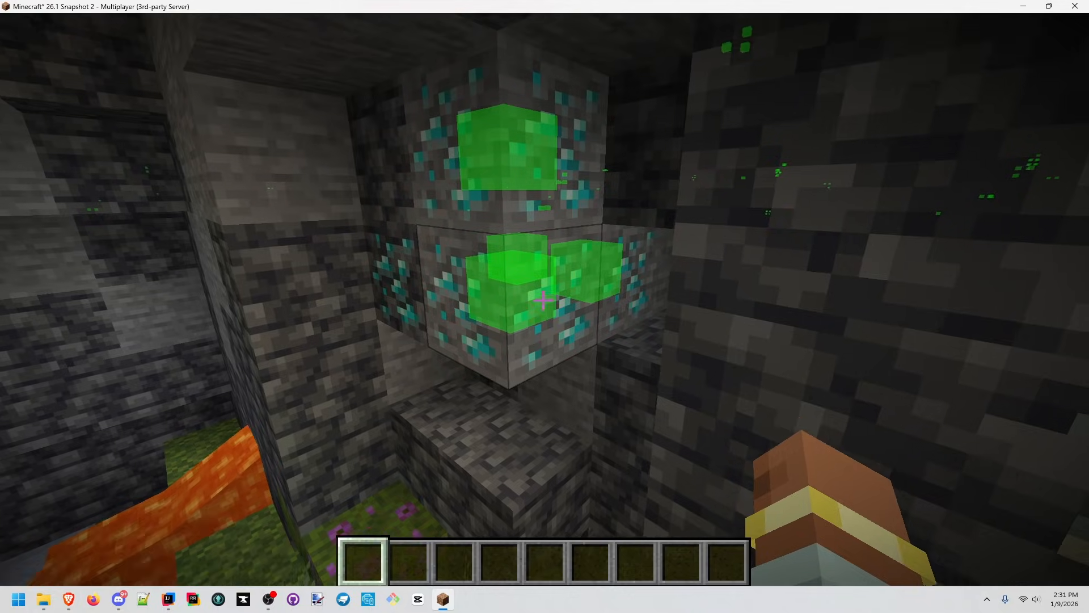